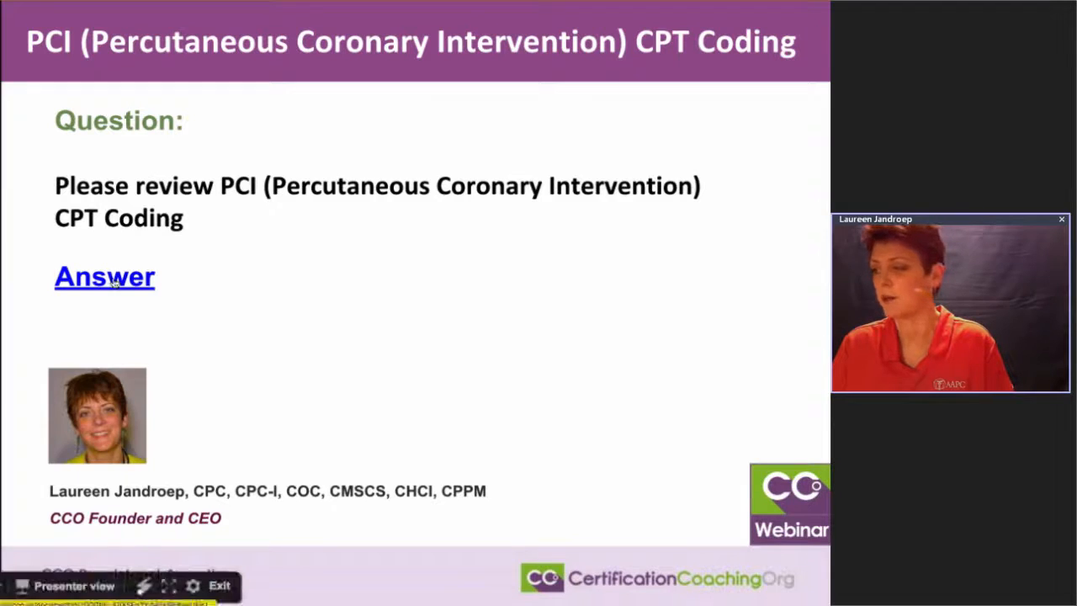
Step: Open the linked answer document from the PCI coding question slide's Answer link
left_click(105, 276)
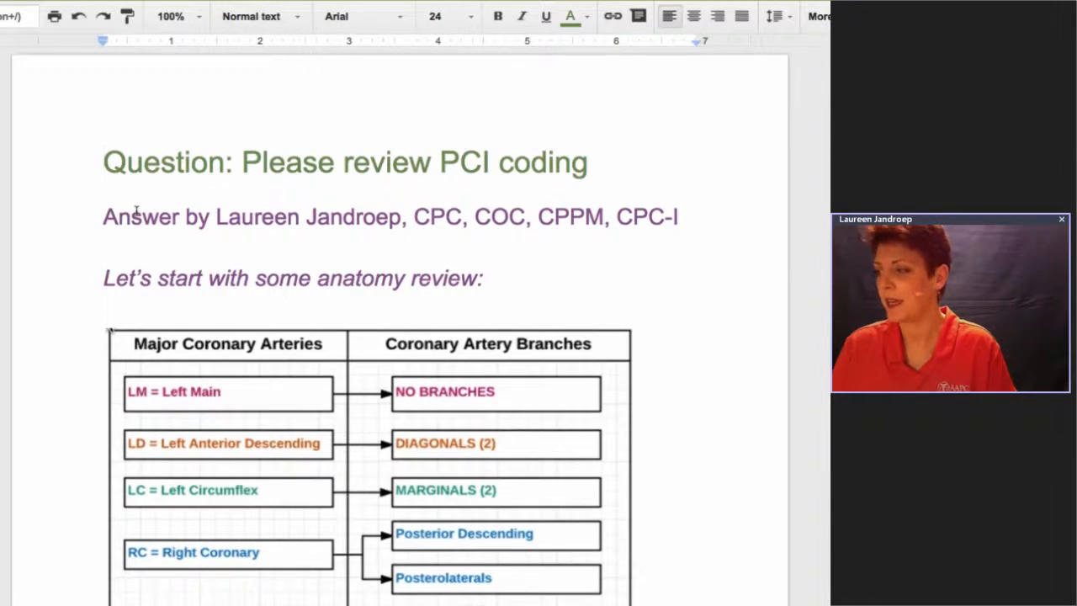
Step: Review the Major Coronary Arteries and Branches table down to the Ramus Intermedius row
scroll("up", 3)
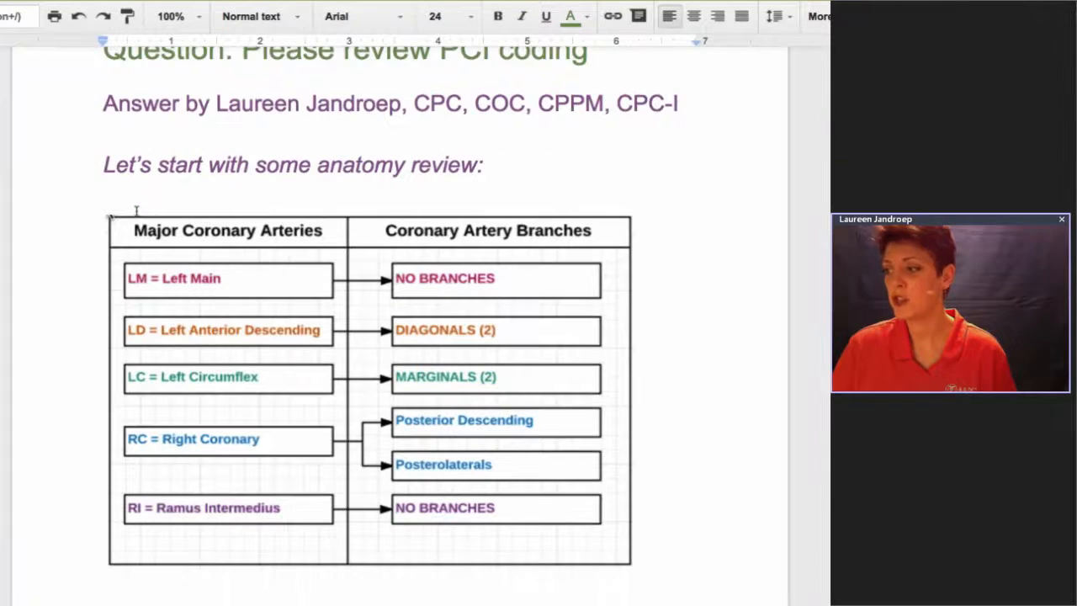
scroll("down", 3)
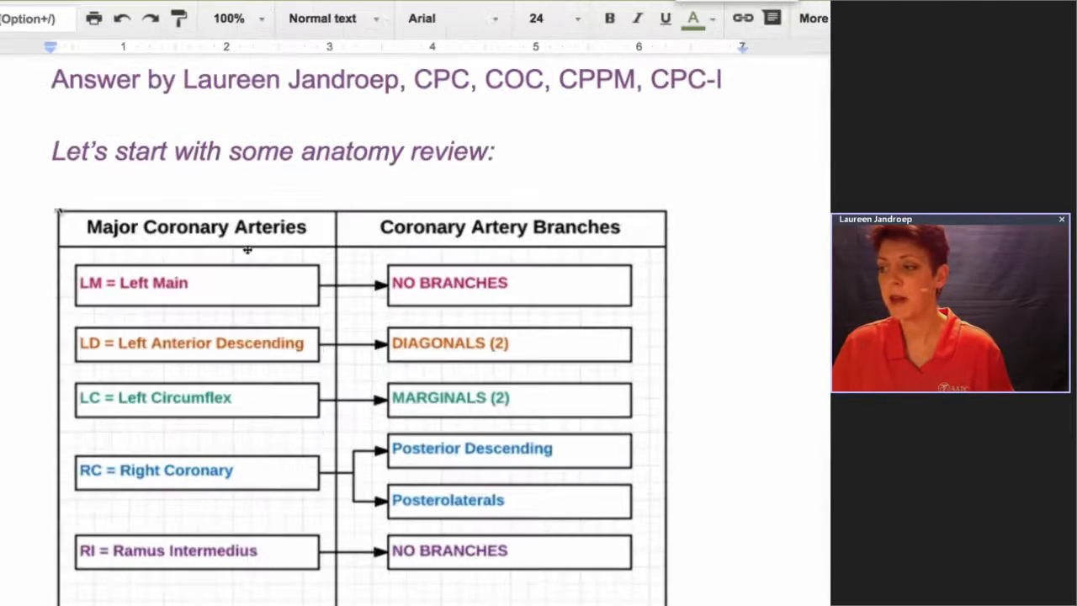
scroll("down", 3)
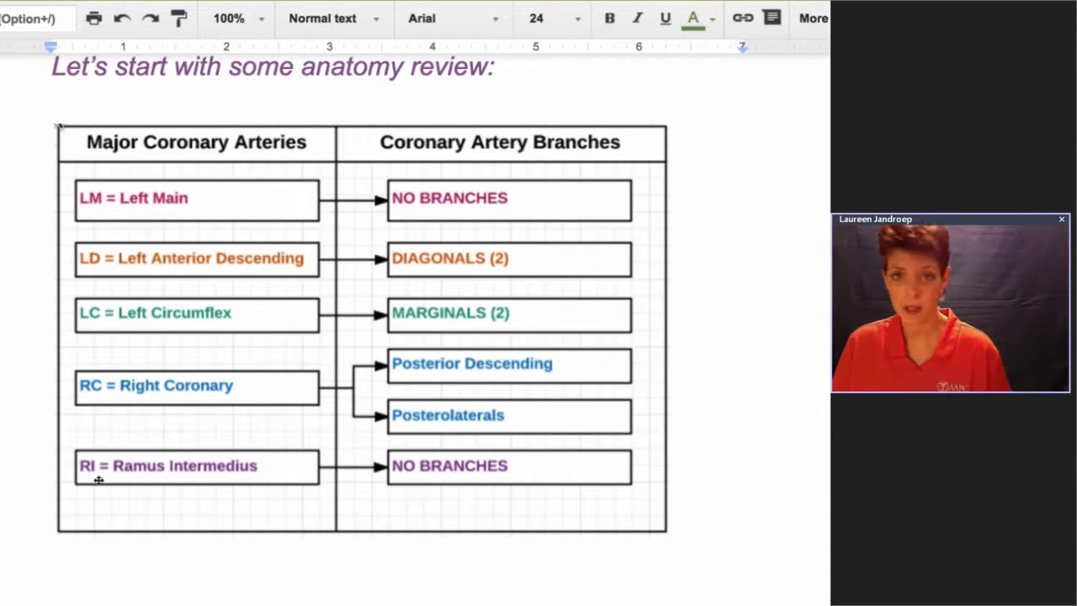
mouse_move(115, 366)
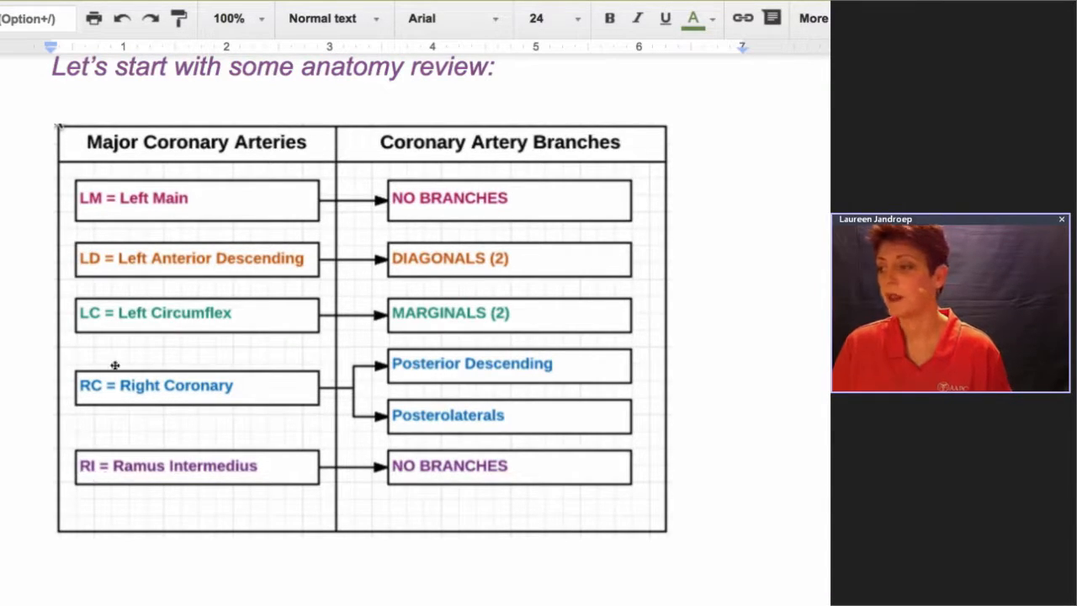
mouse_move(282, 258)
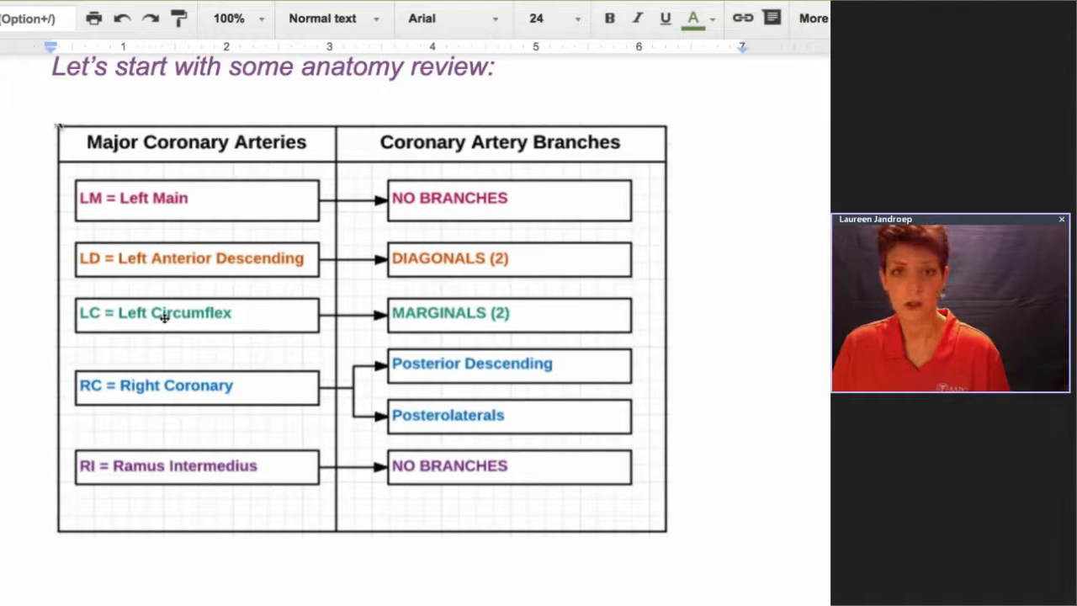
mouse_move(149, 395)
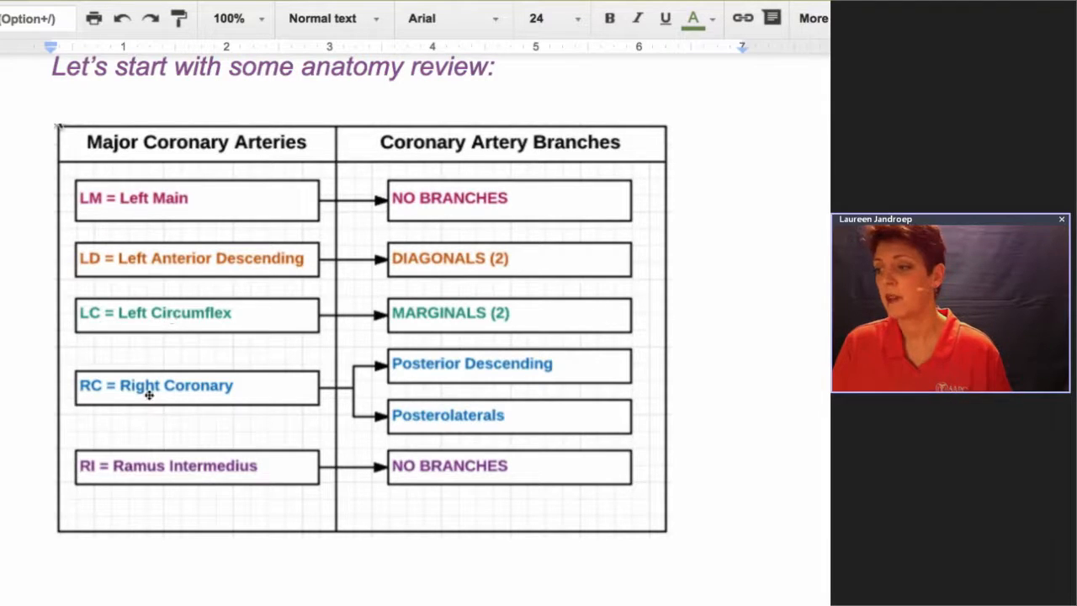
mouse_move(457, 378)
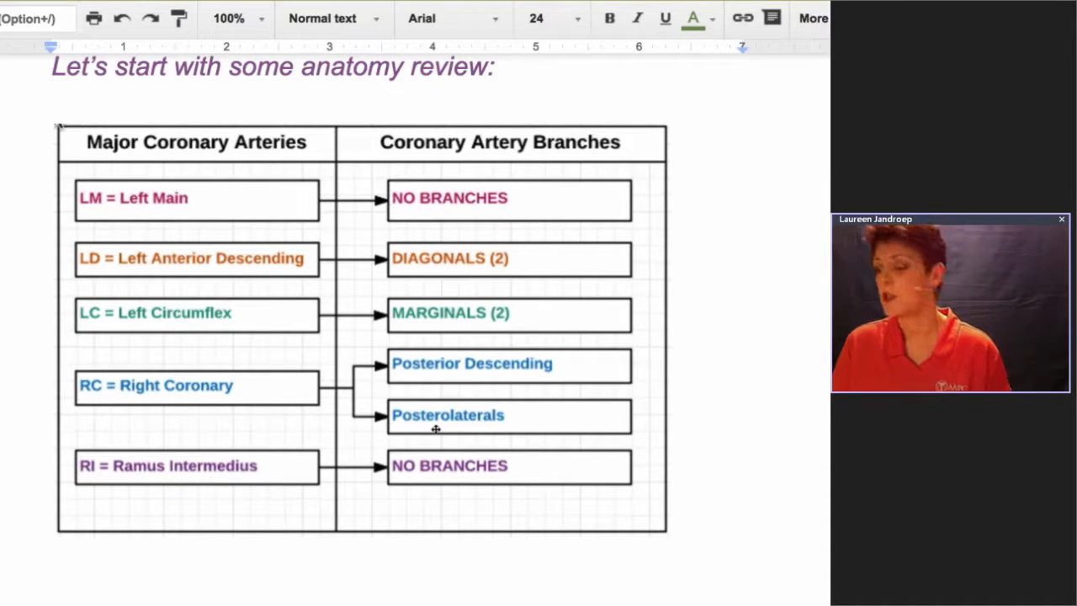
scroll("down", 3)
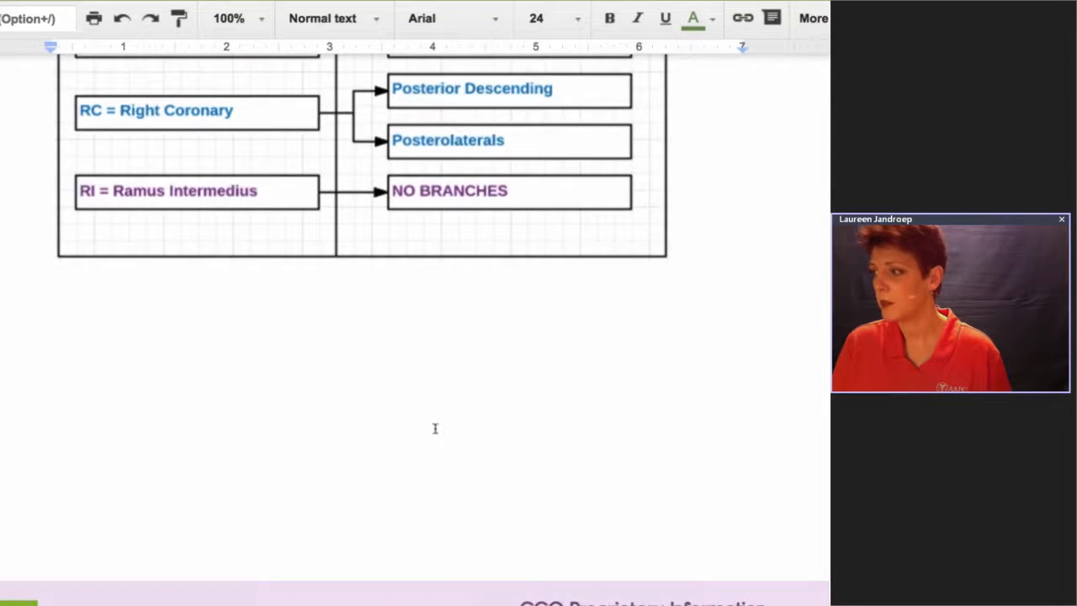
Step: Tile the labelled heart anatomy document to the right of the artery table
scroll("up", 3)
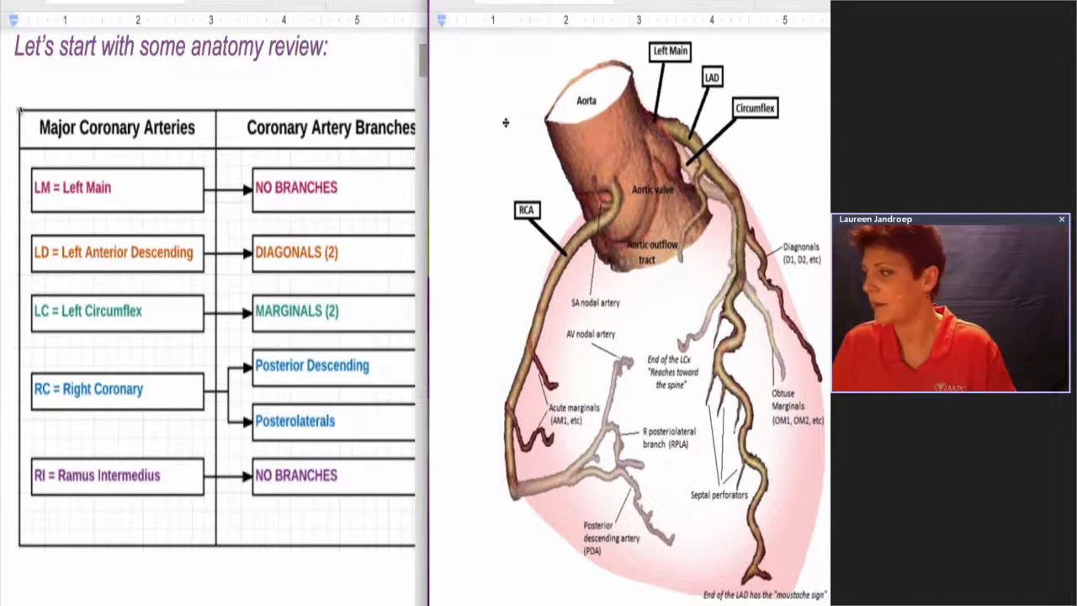
mouse_move(91, 215)
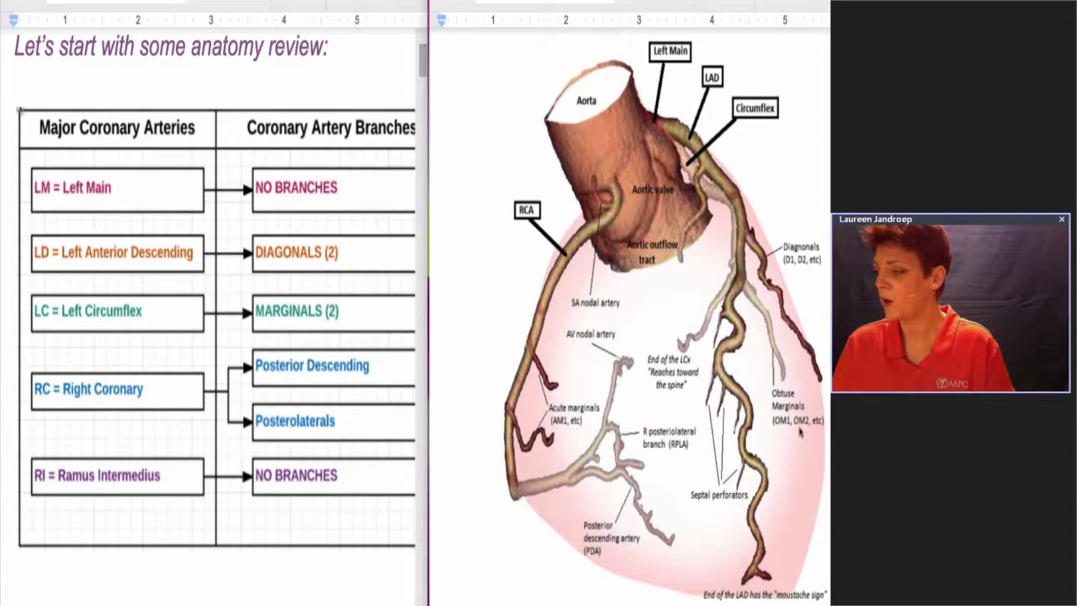
mouse_move(289, 318)
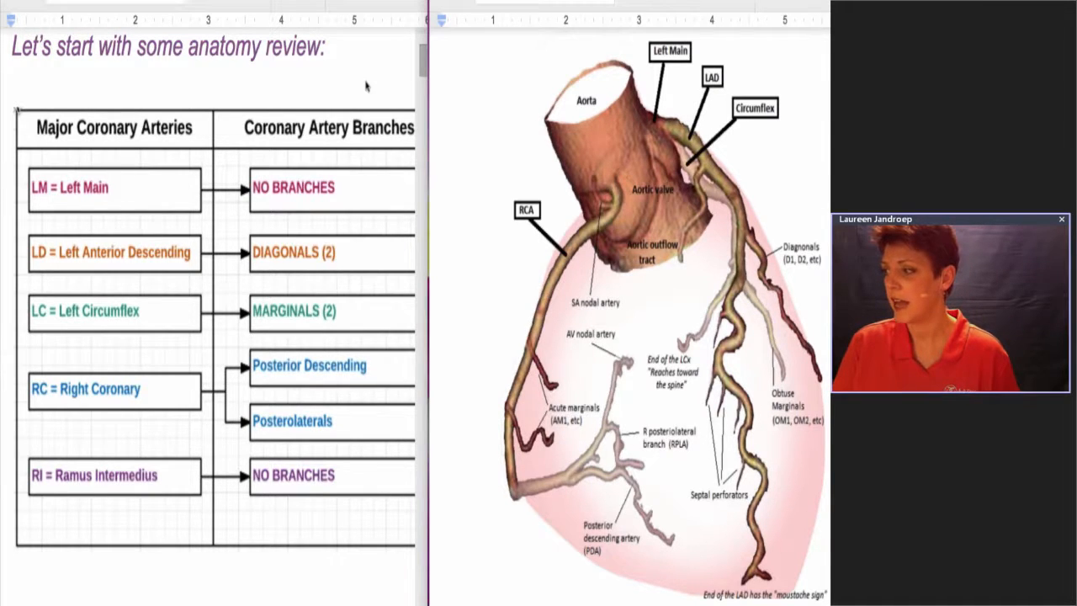
Step: Scroll the right-hand document past the Angioplasty (PTCA) diagrams to the Atherectomy illustrations
scroll("down", 3)
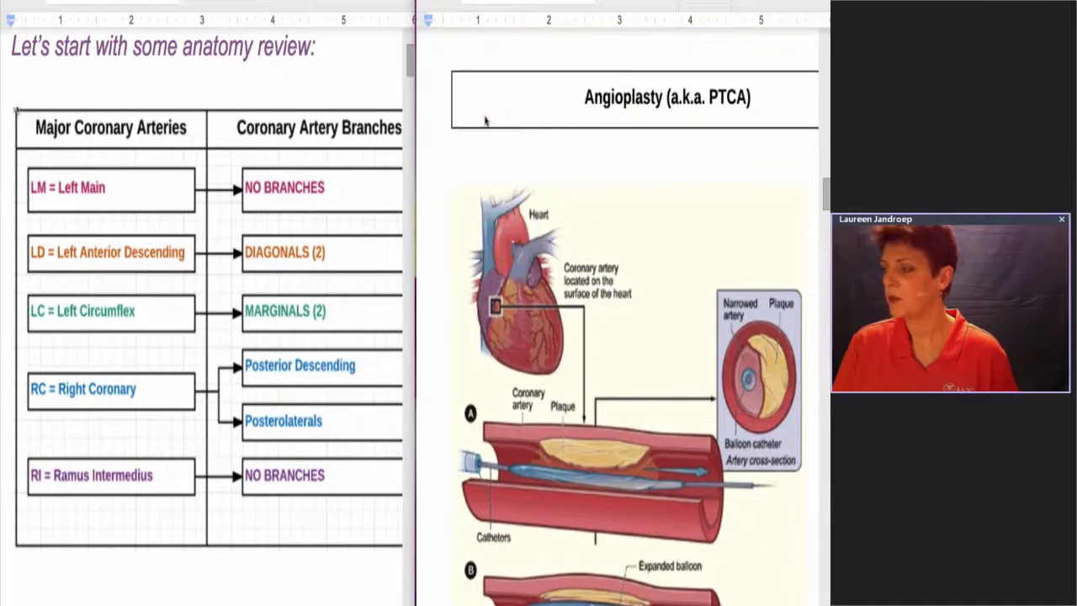
scroll("up", 3)
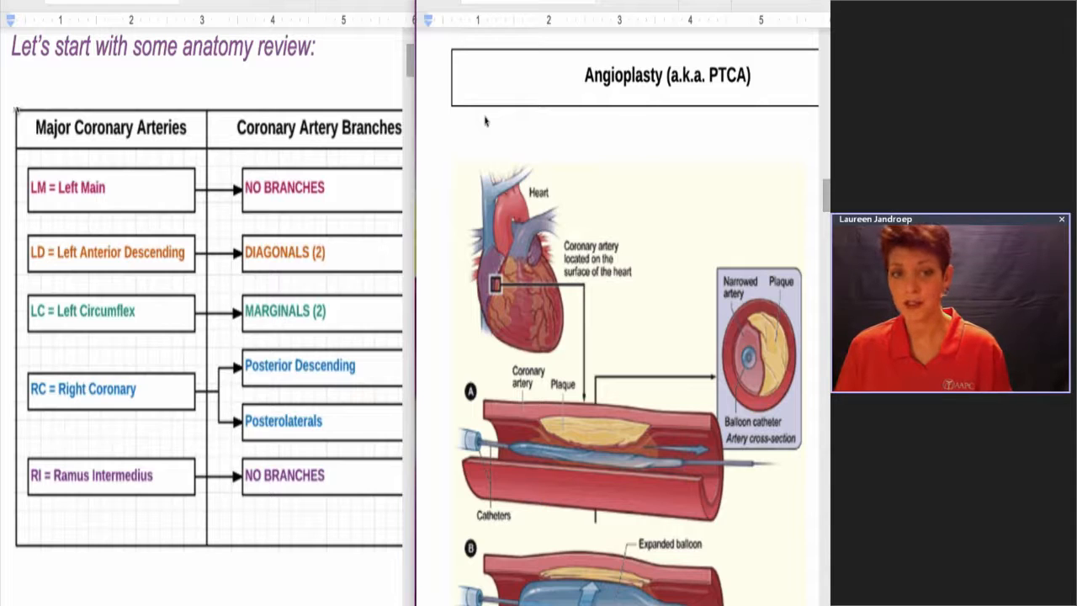
scroll("down", 3)
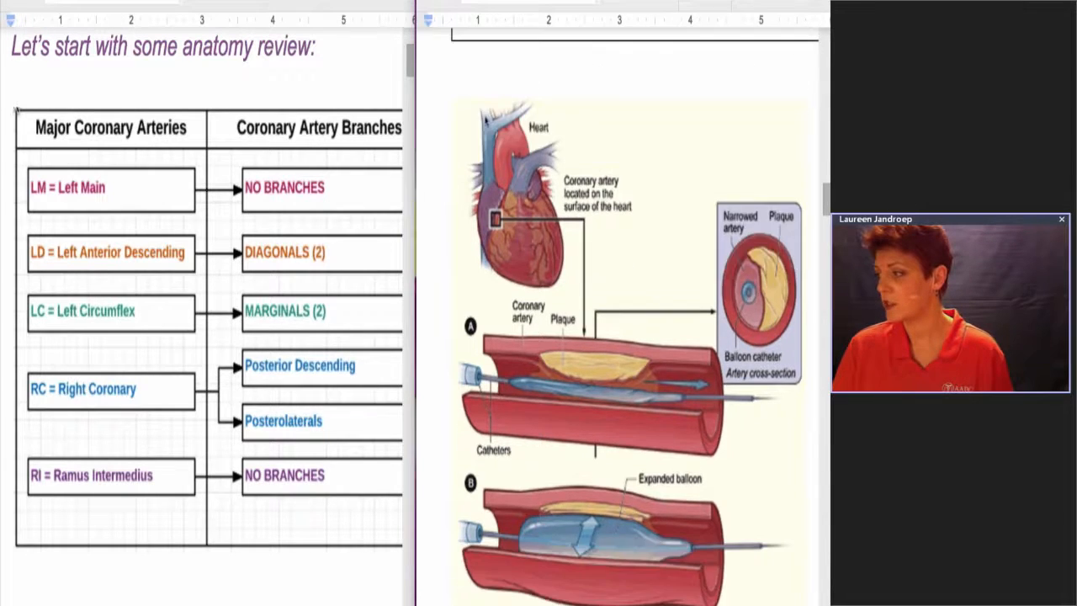
scroll("down", 3)
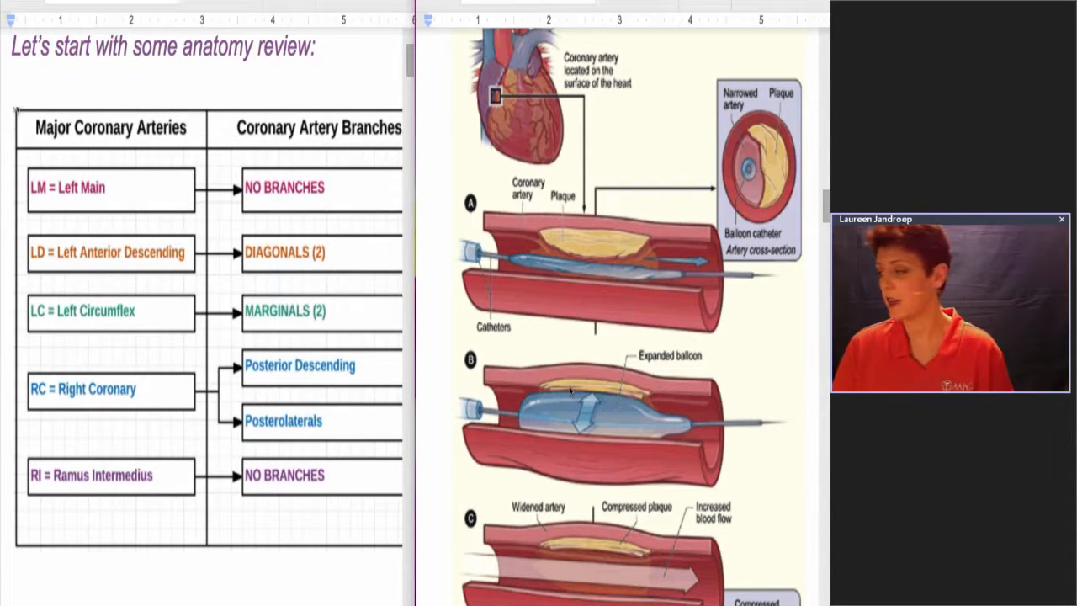
scroll("down", 3)
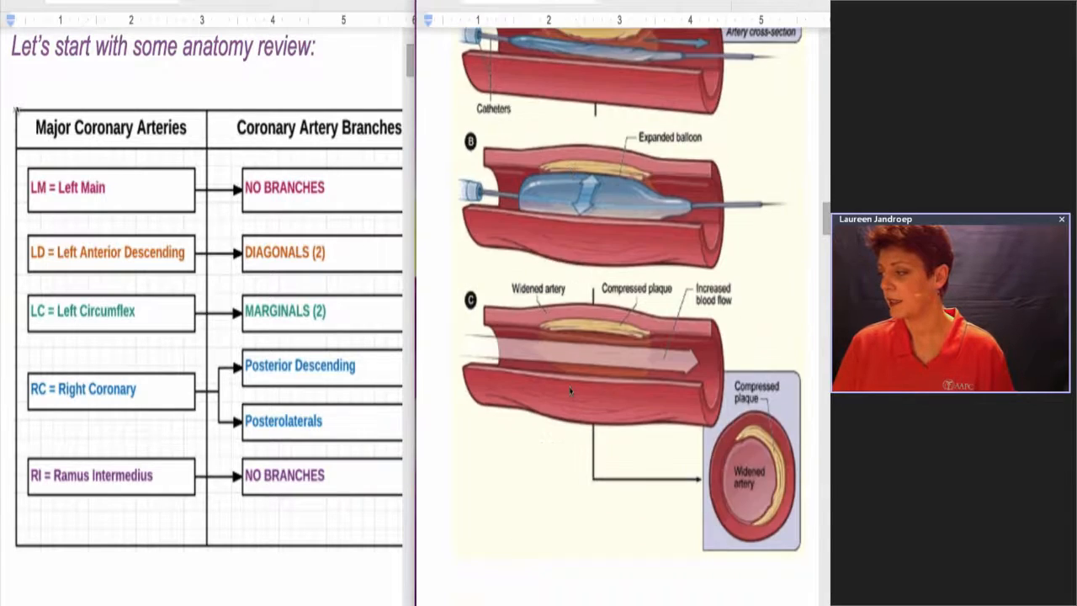
scroll("up", 3)
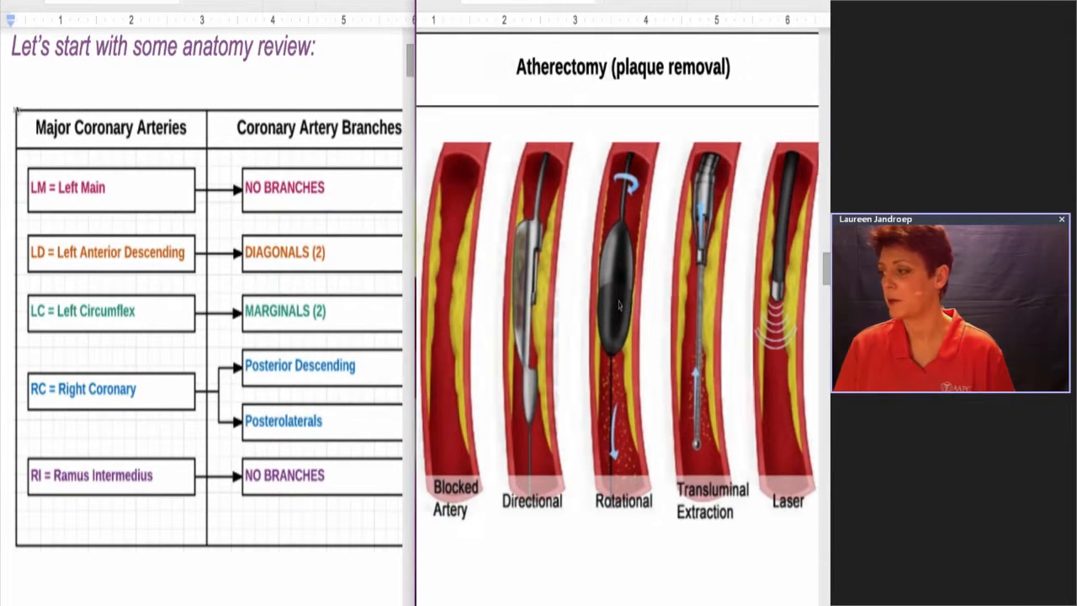
Step: Scroll the right-hand document through the Stent diagrams to the Coding Steps section
scroll("down", 3)
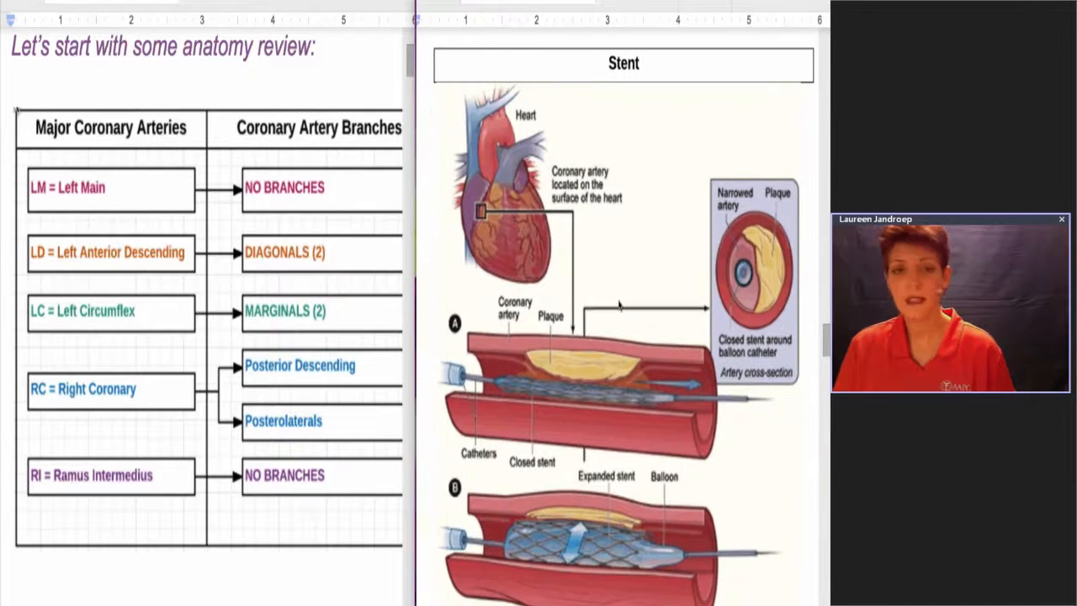
scroll("up", 3)
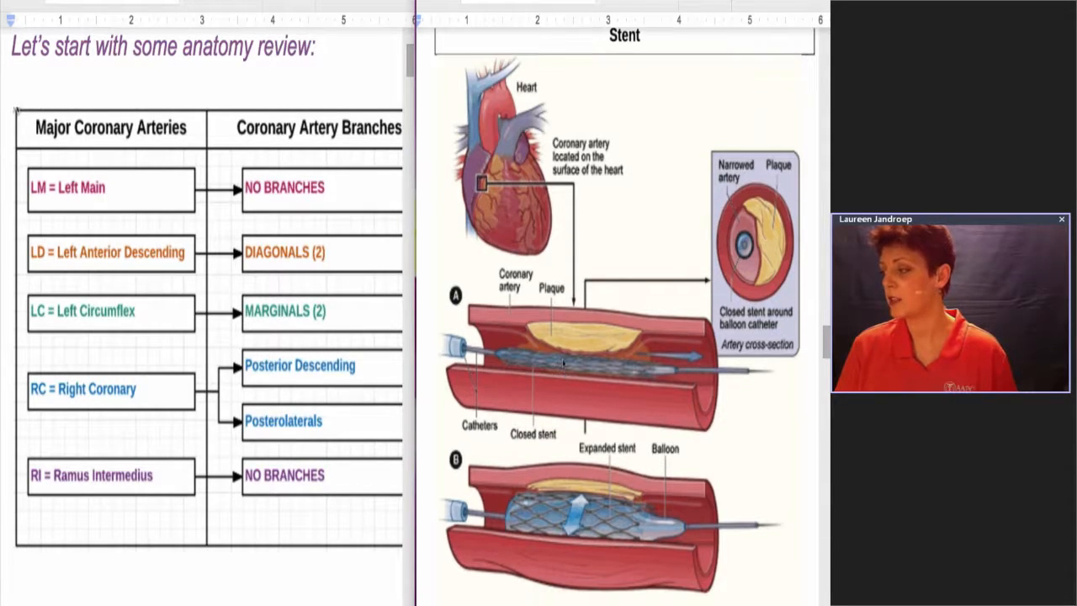
scroll("down", 3)
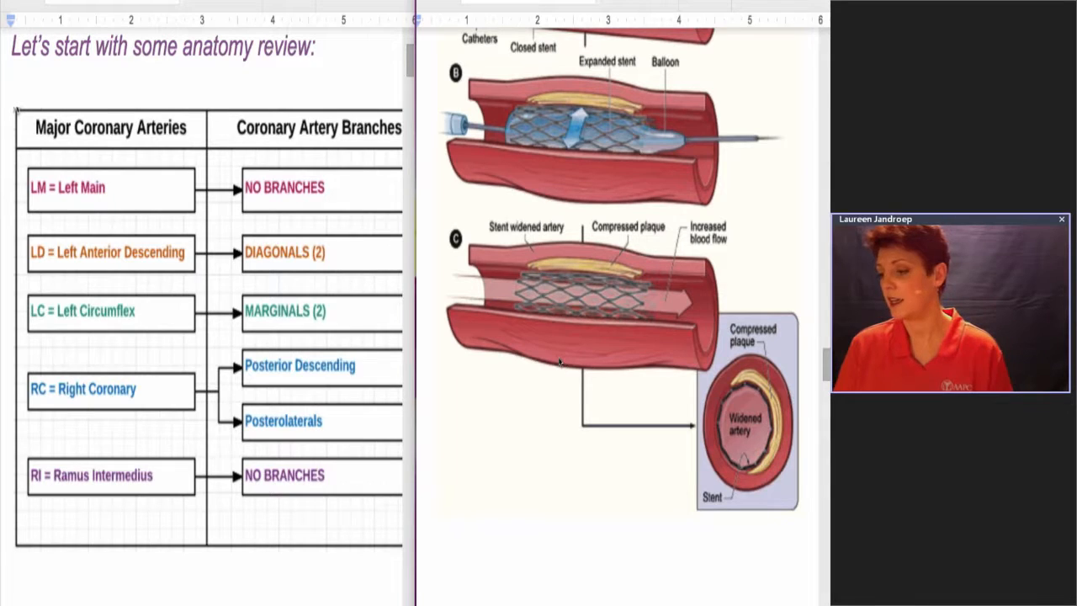
scroll("down", 3)
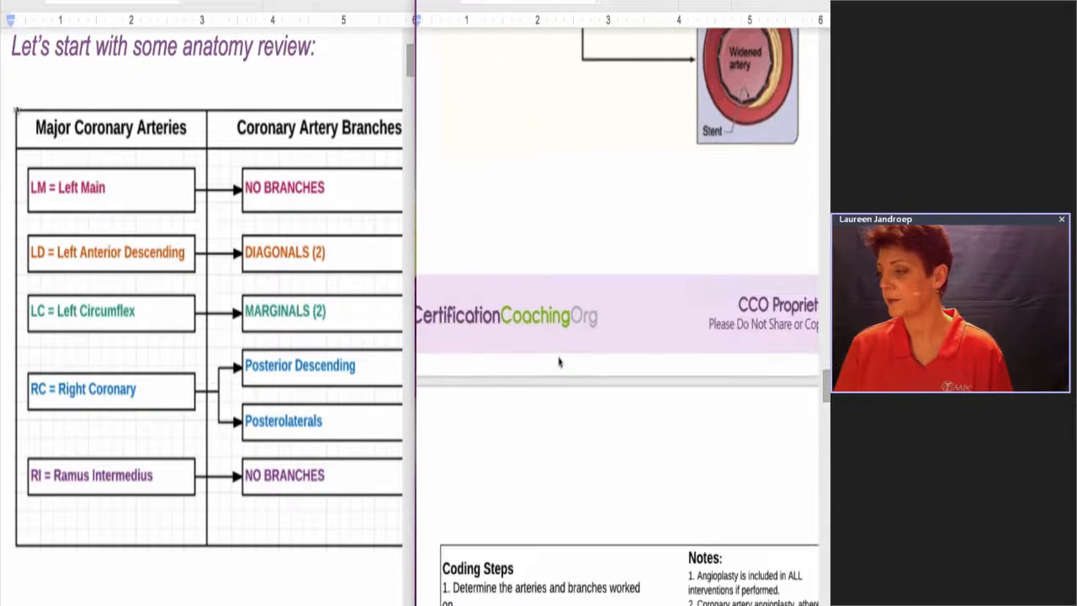
Step: Show Coding Steps and Notes above the base and add-on code hierarchy table
scroll("down", 3)
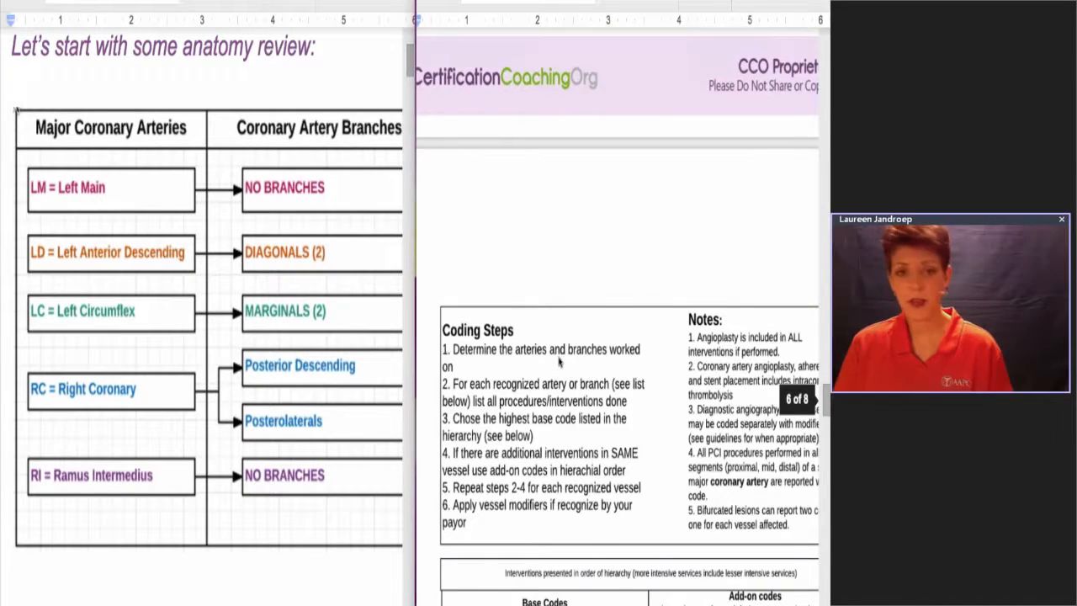
scroll("down", 3)
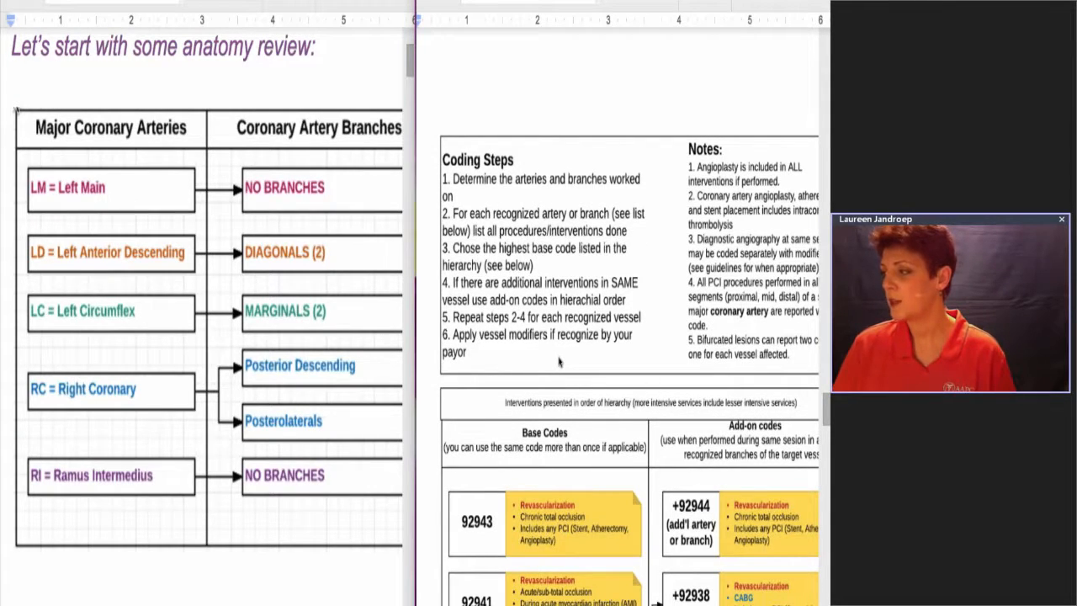
scroll("up", 3)
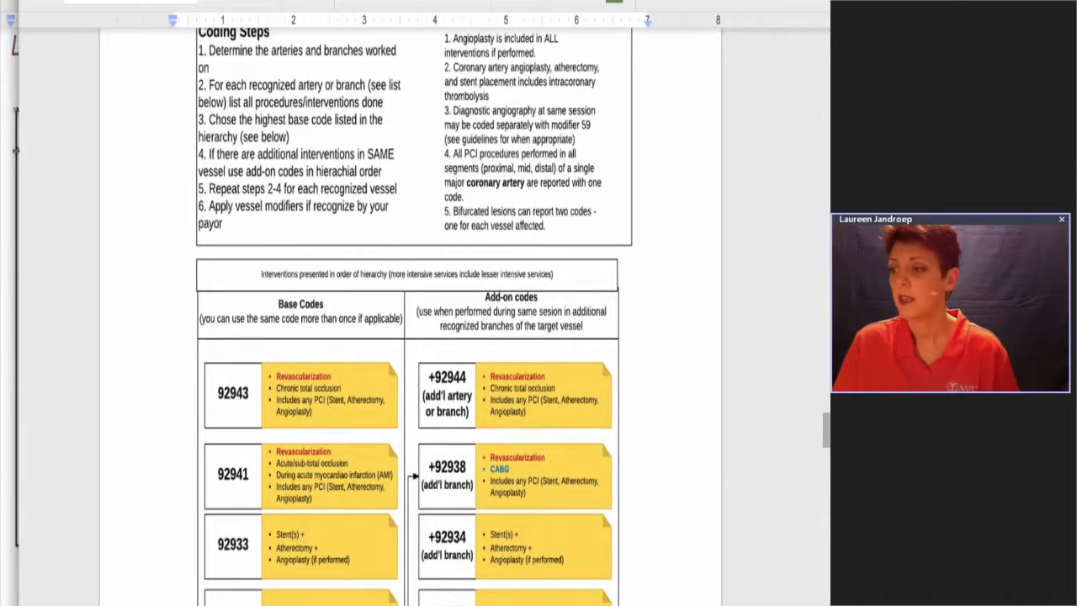
scroll("down", 3)
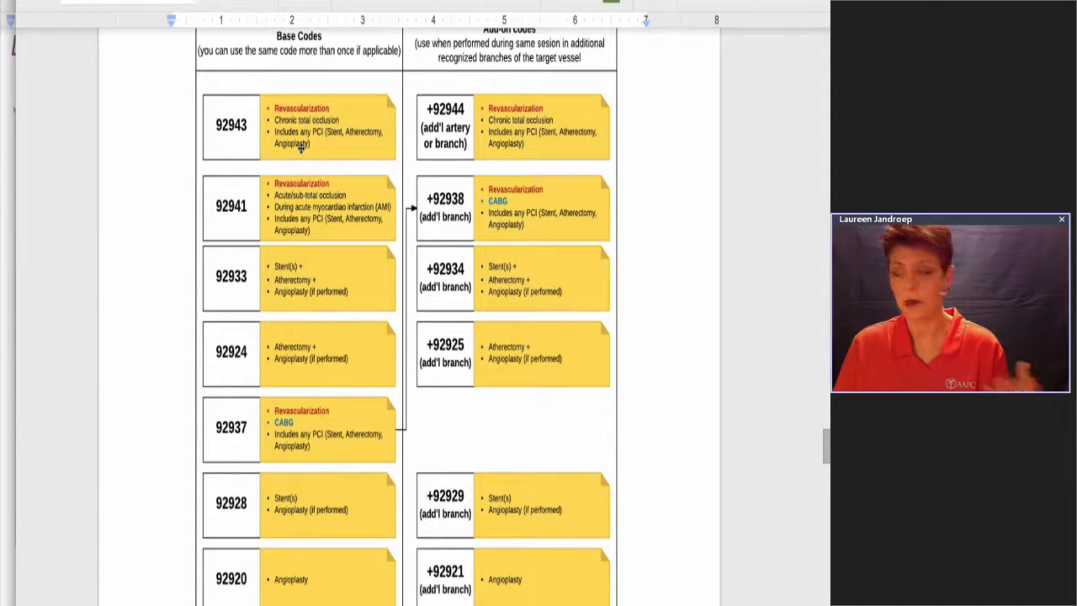
mouse_move(244, 222)
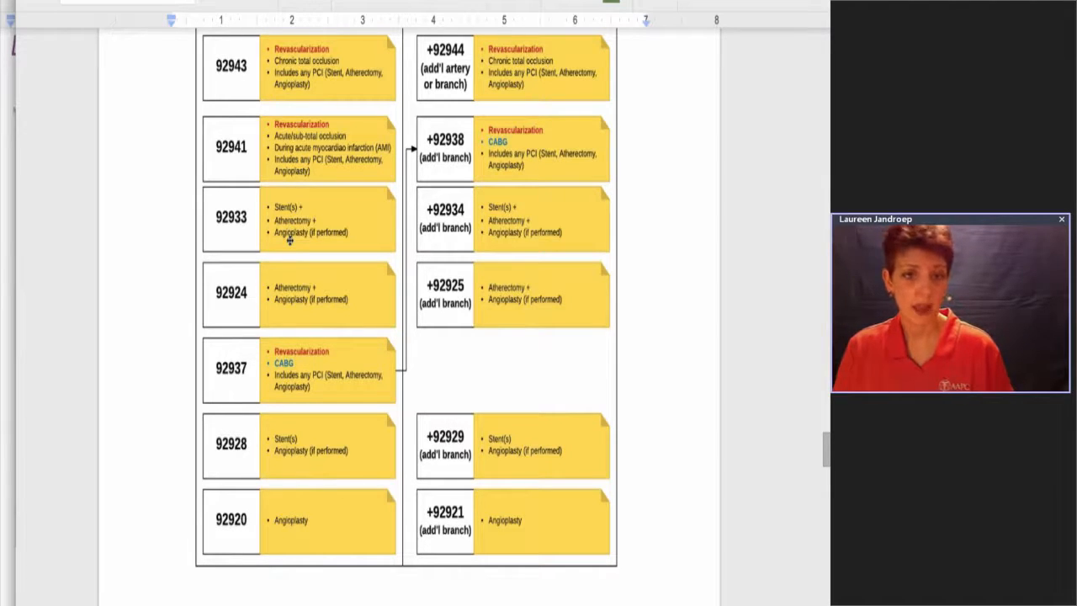
mouse_move(288, 223)
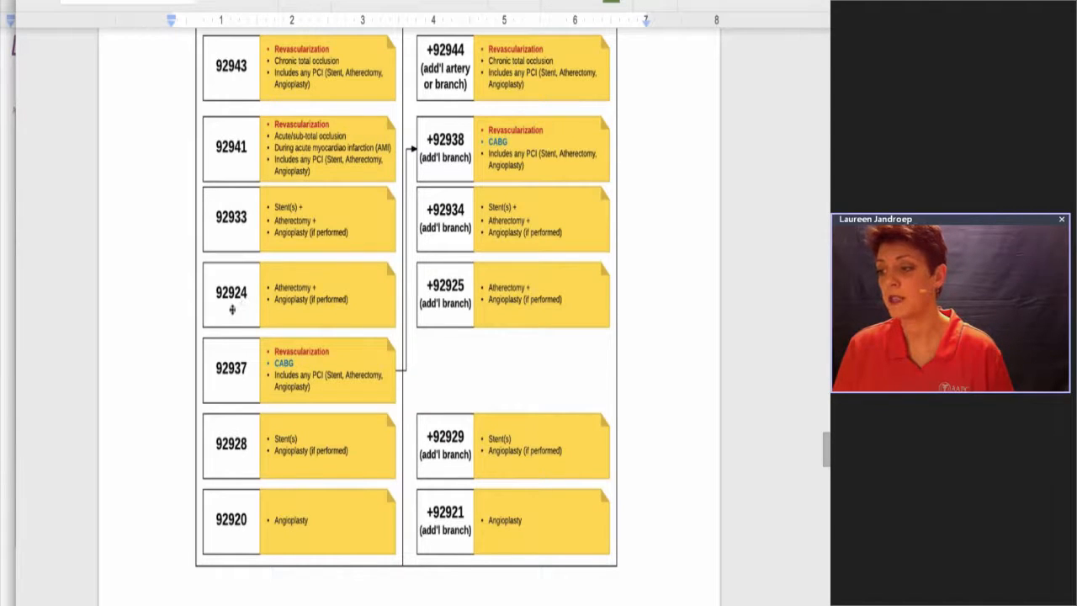
mouse_move(296, 309)
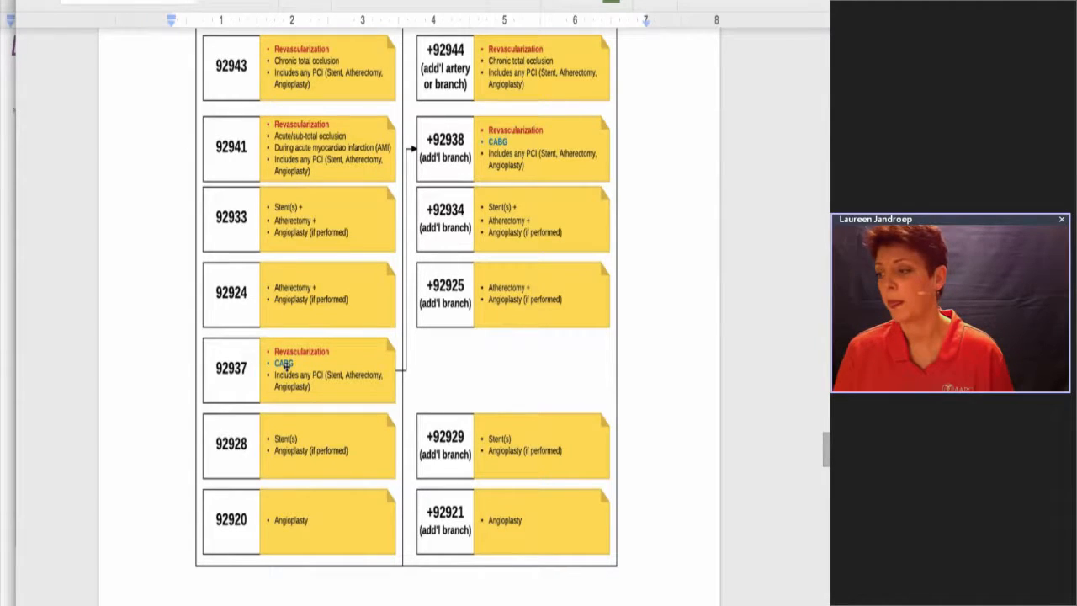
mouse_move(315, 394)
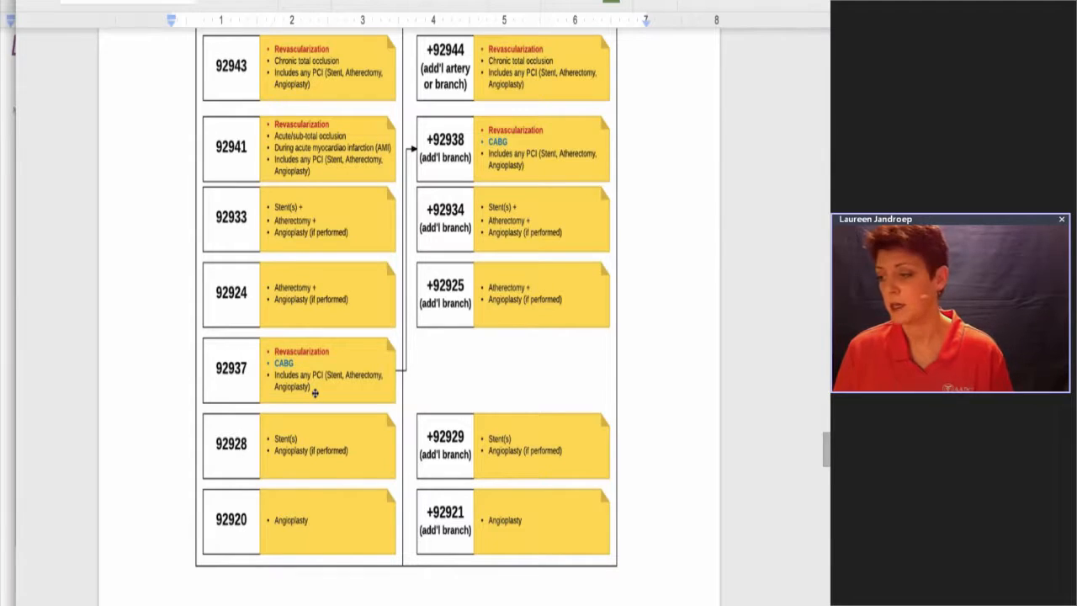
mouse_move(236, 452)
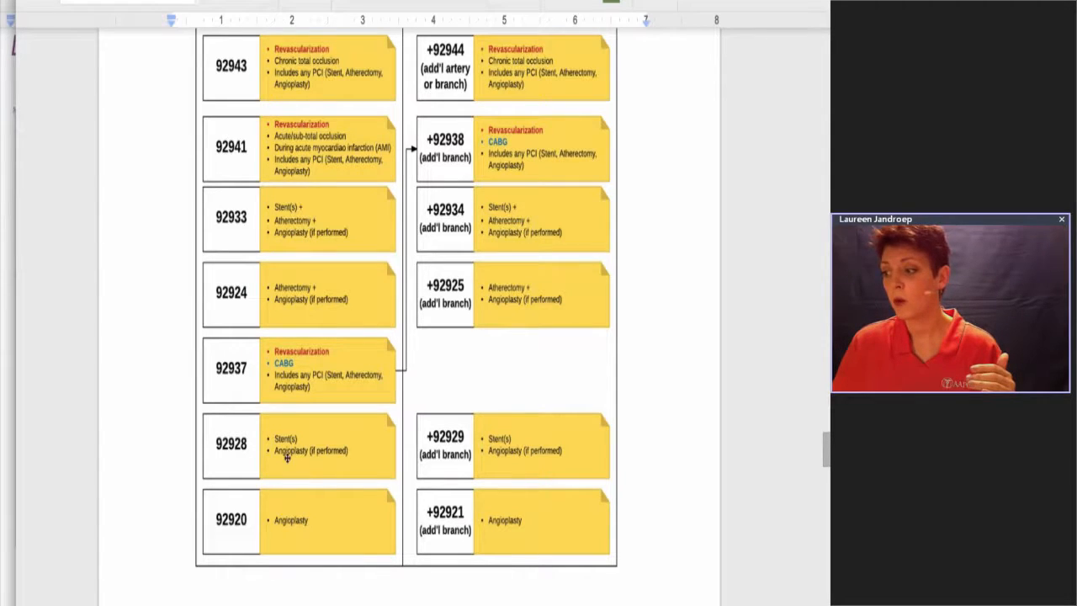
mouse_move(311, 468)
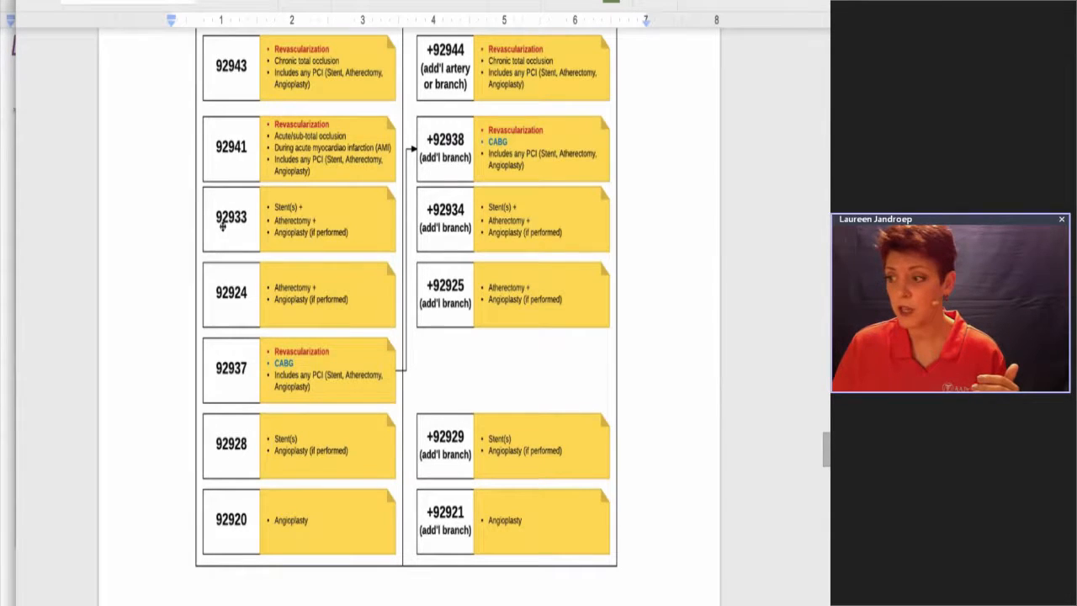
mouse_move(292, 467)
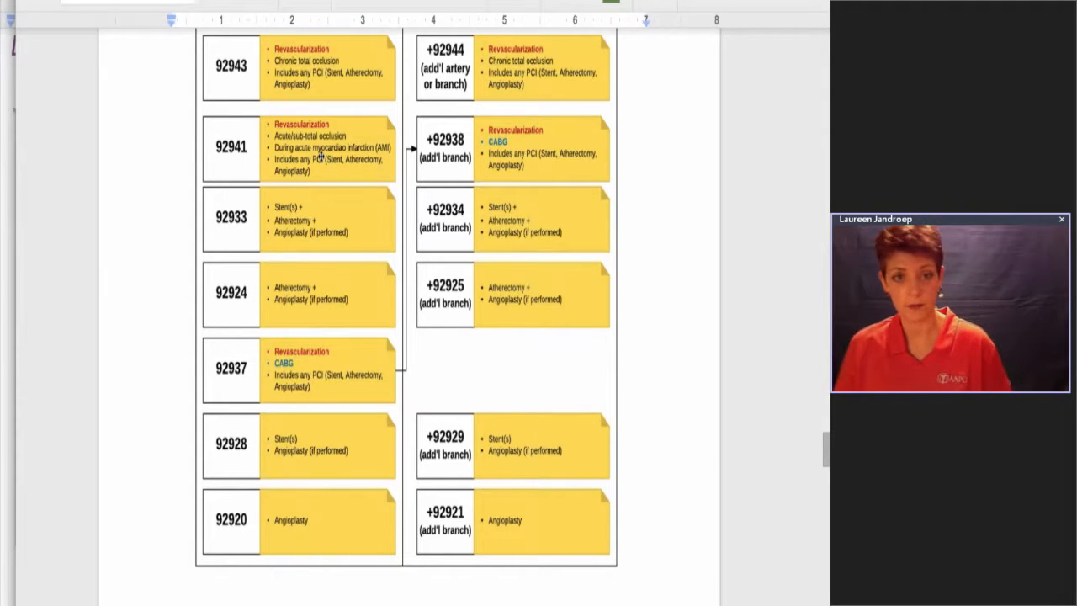
mouse_move(468, 143)
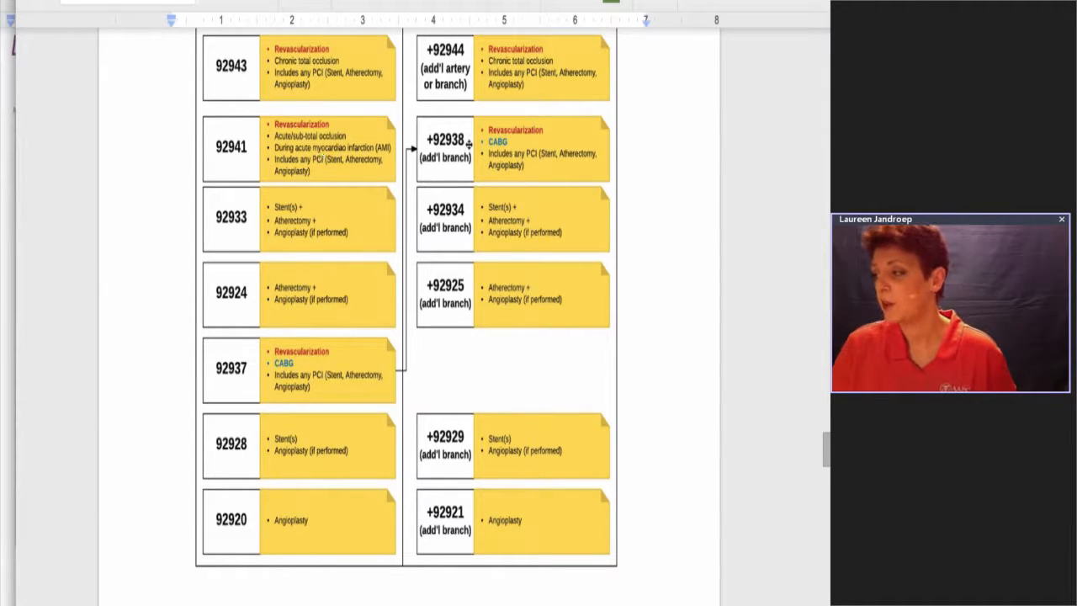
scroll("up", 3)
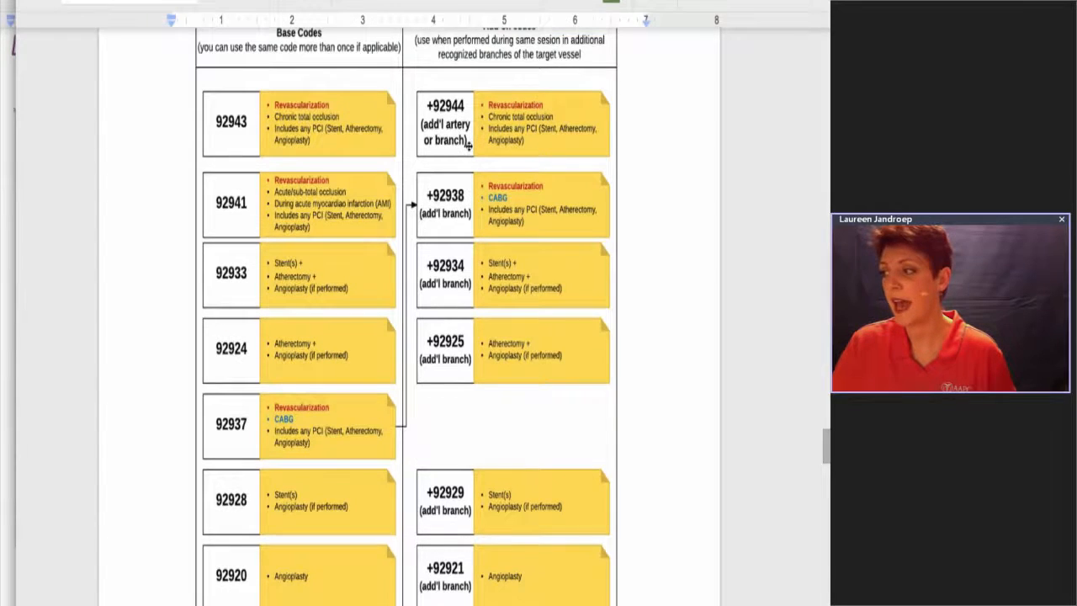
scroll("up", 3)
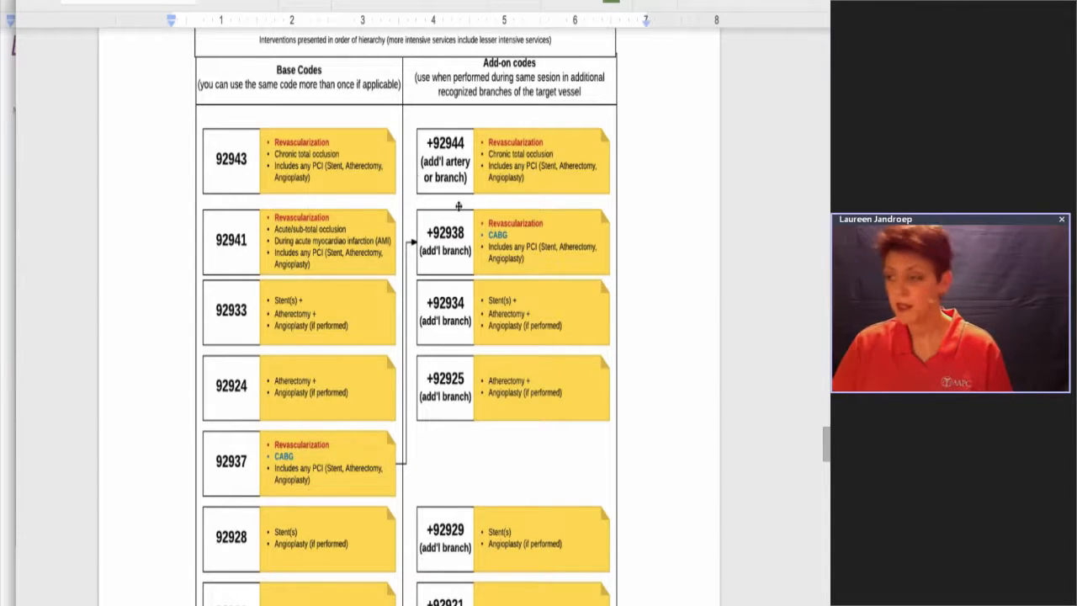
mouse_move(536, 253)
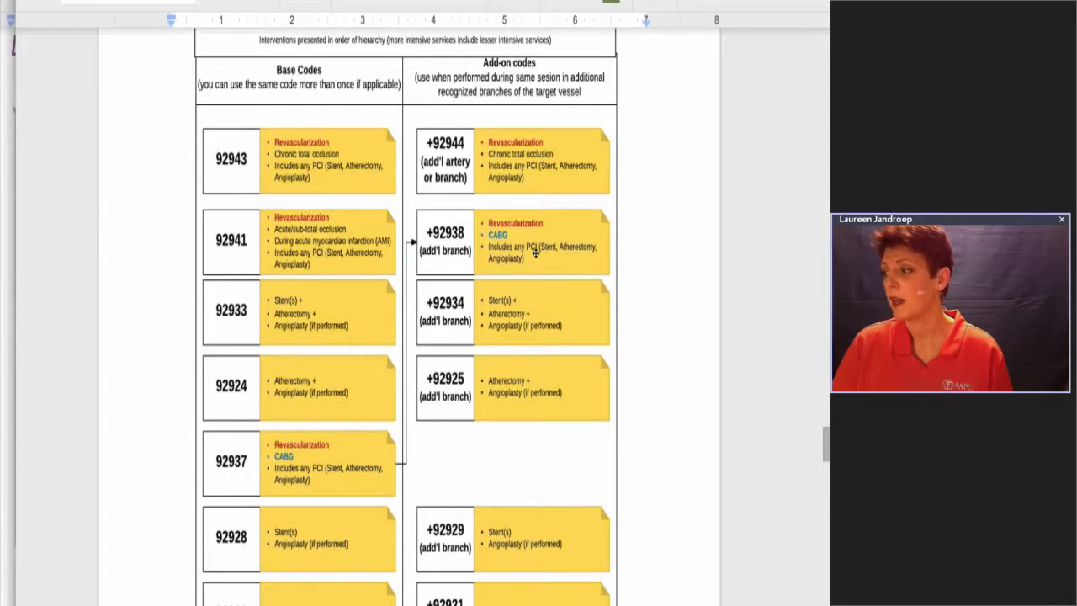
scroll("down", 3)
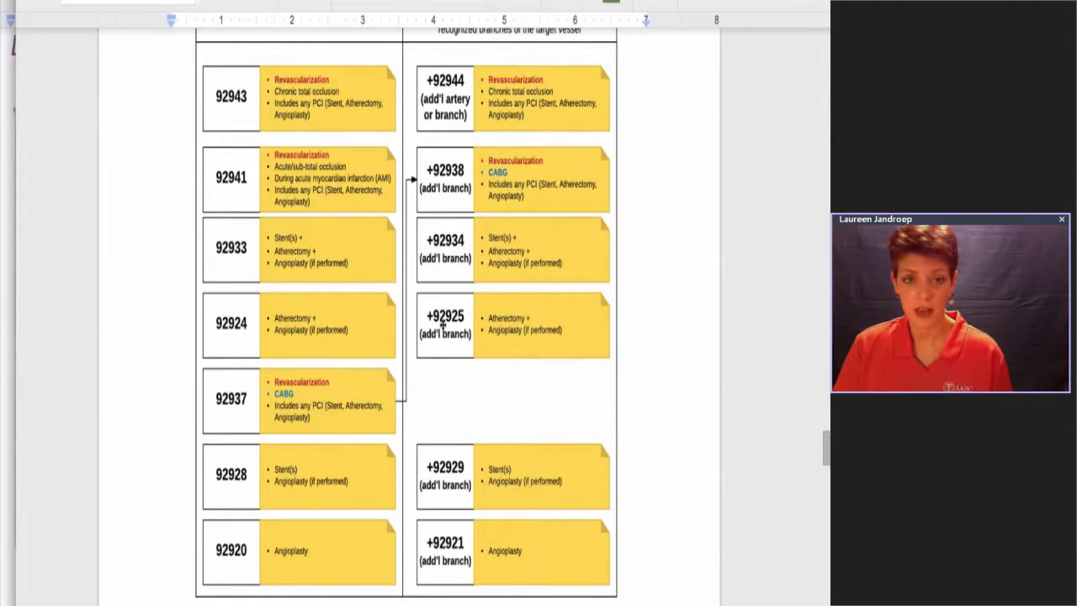
mouse_move(518, 383)
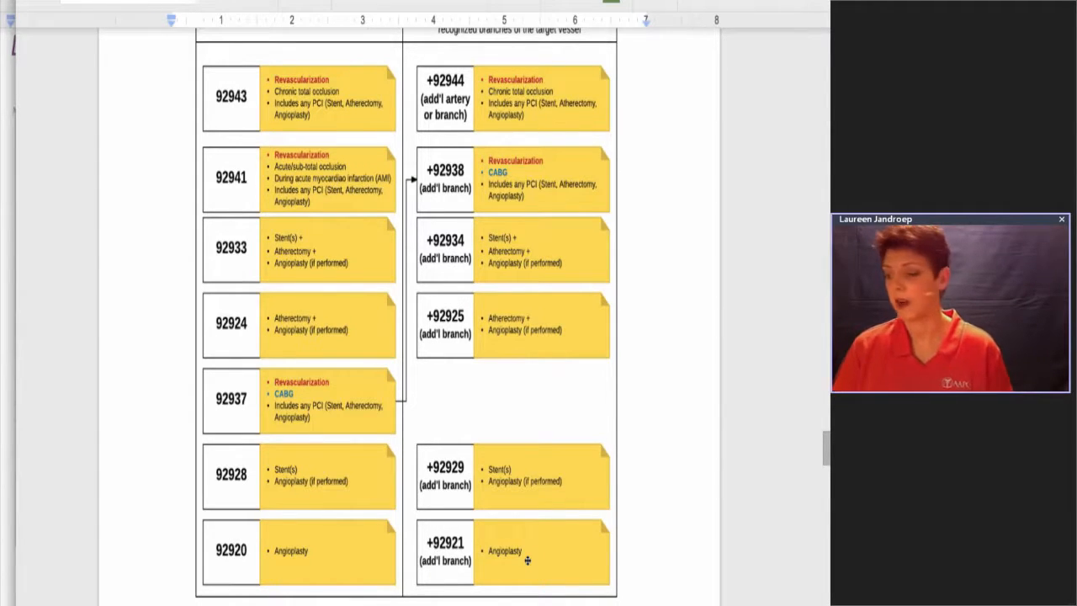
Step: Scroll past the code hierarchy table and switch to the ClassTools Random Name Picker
scroll("down", 3)
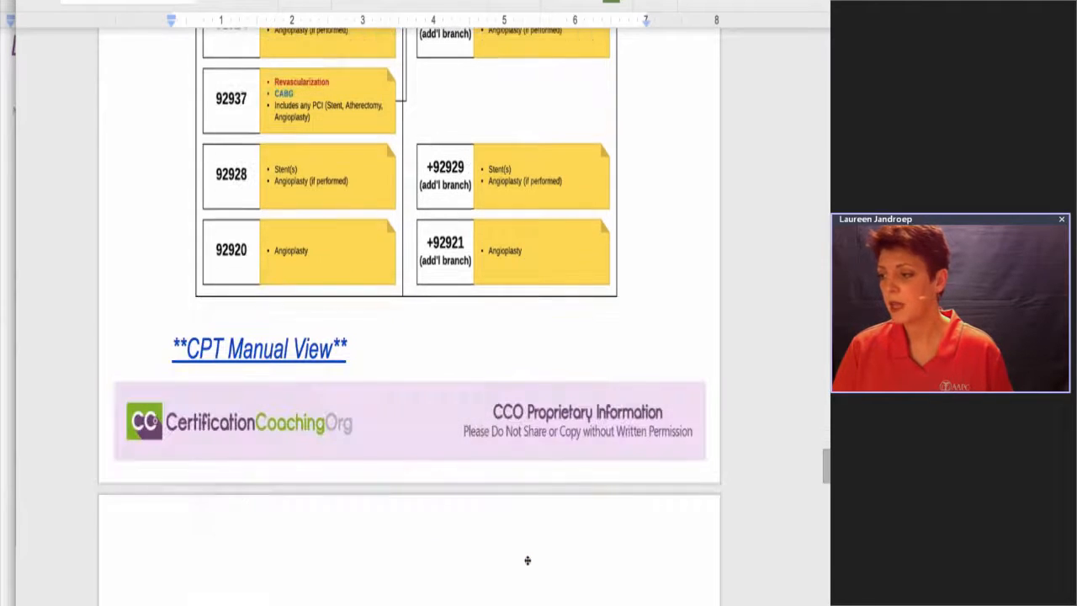
left_click(259, 349)
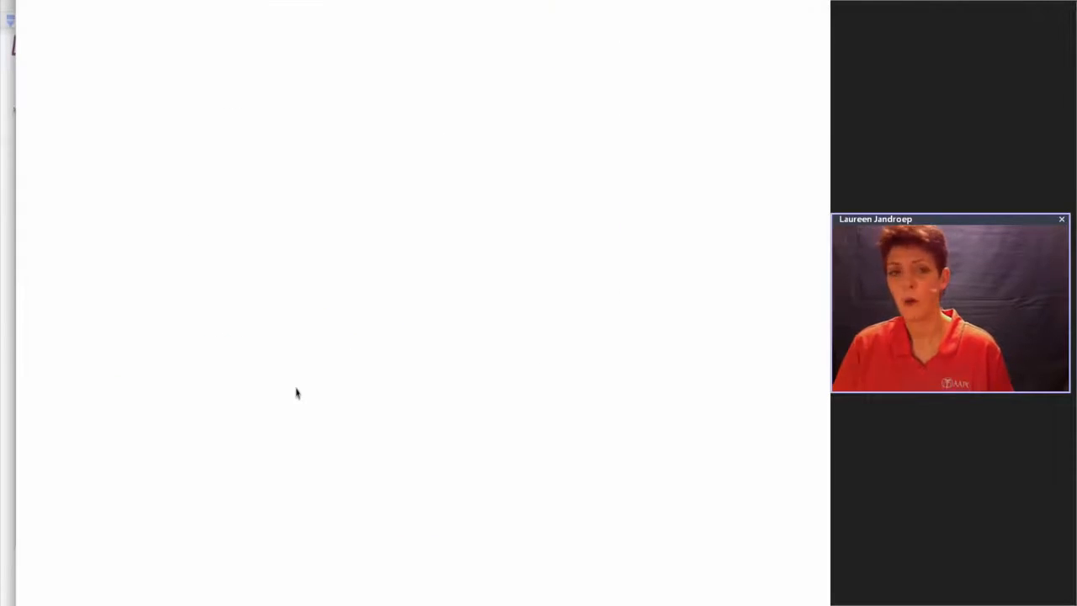
mouse_move(260, 393)
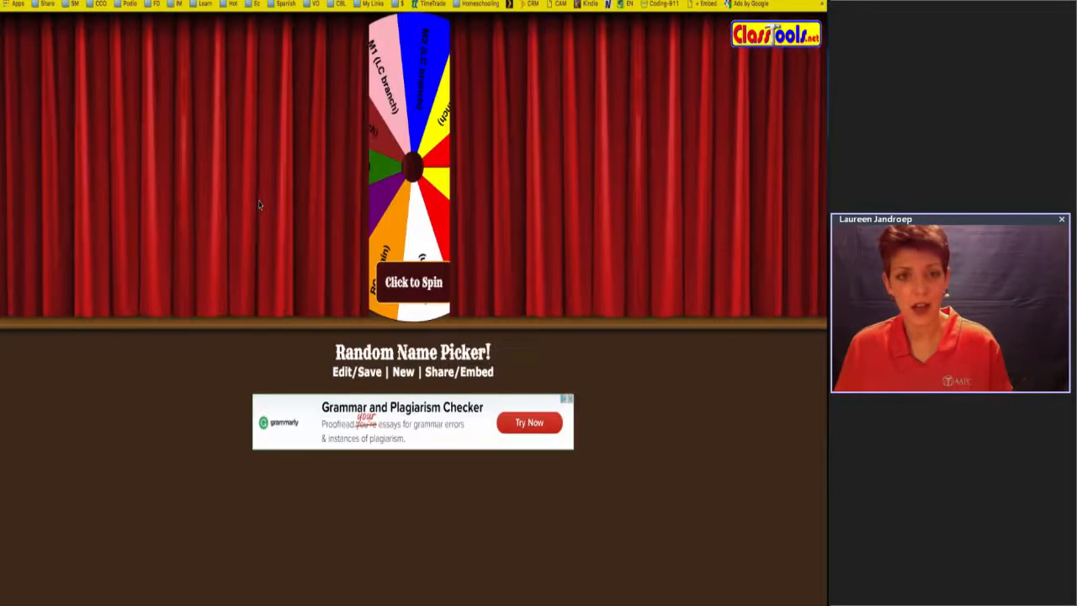
Step: Spin the coronary vessel wheel until it lands on M1 (LC branch)
left_click(413, 282)
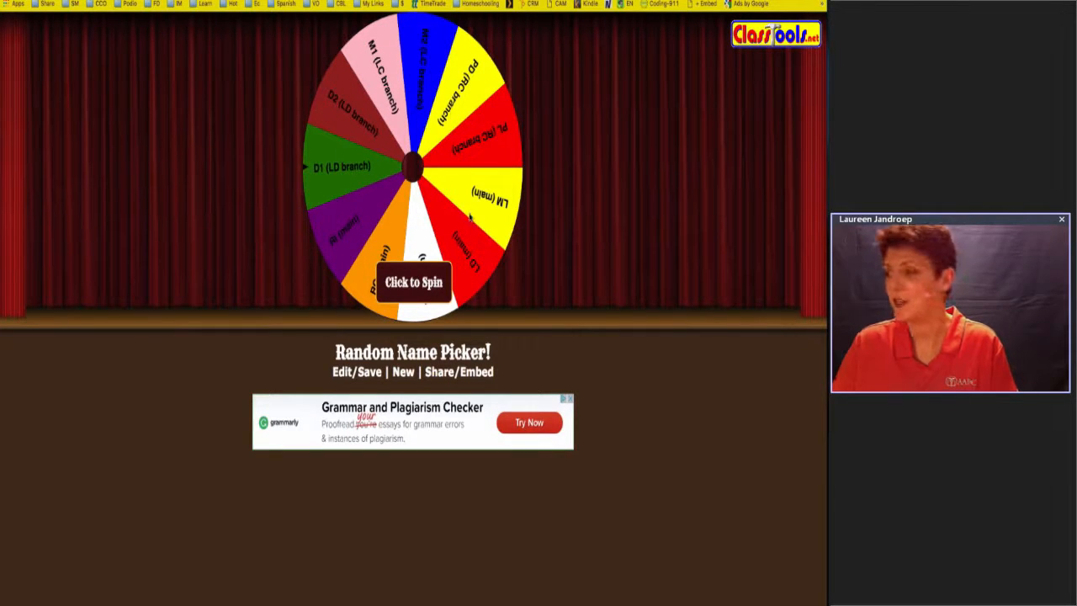
left_click(413, 280)
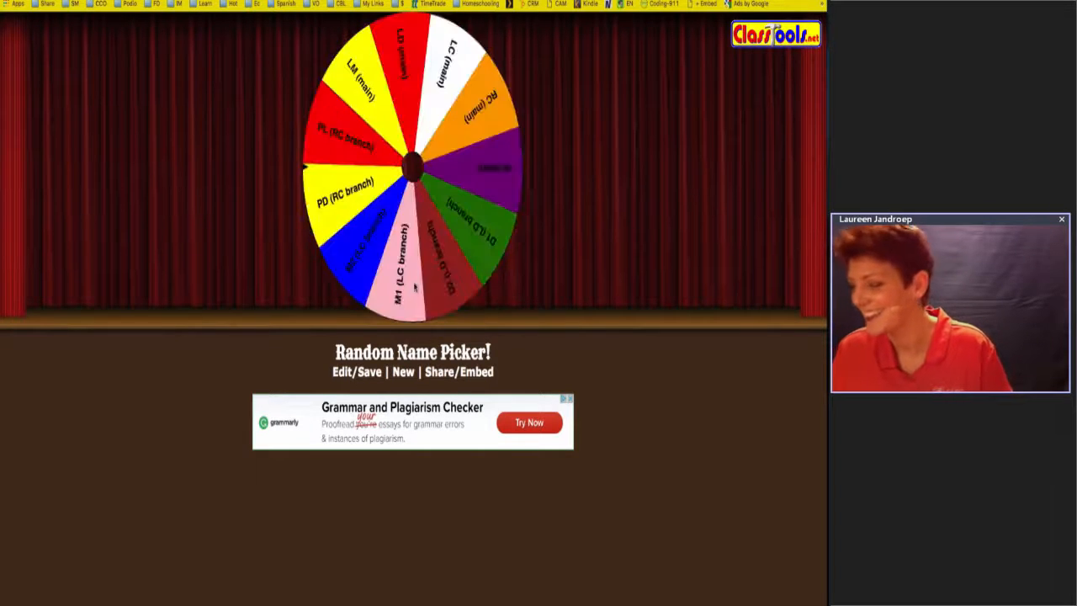
left_click(411, 168)
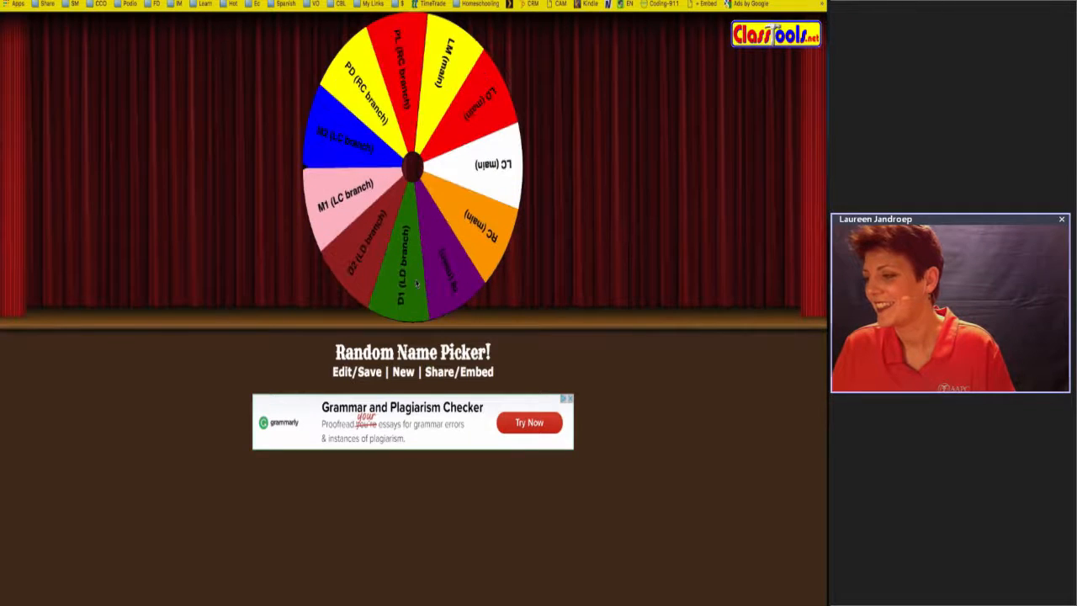
left_click(412, 168)
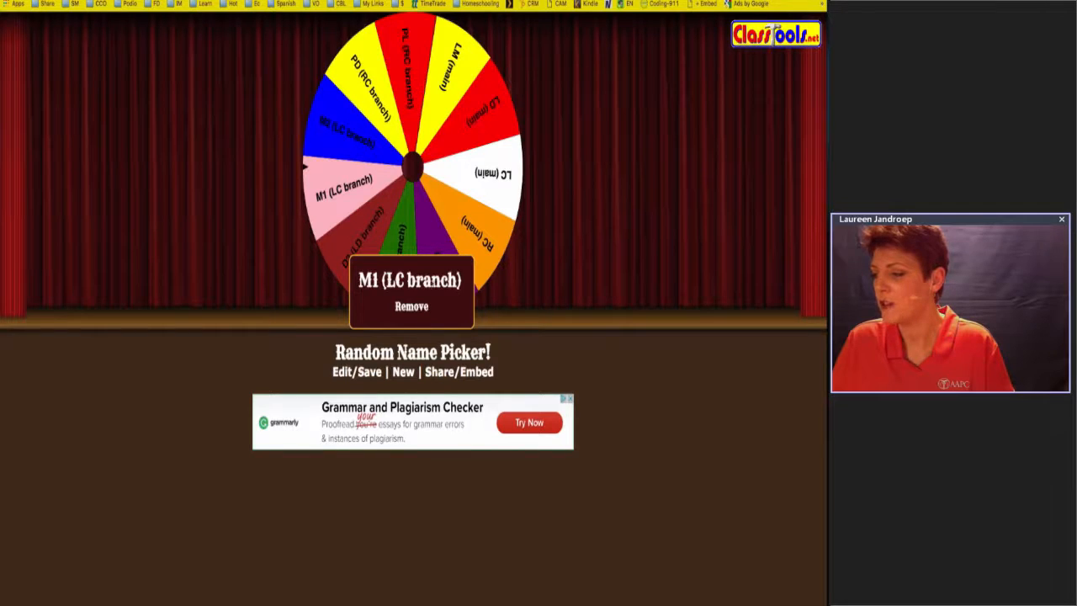
mouse_move(434, 292)
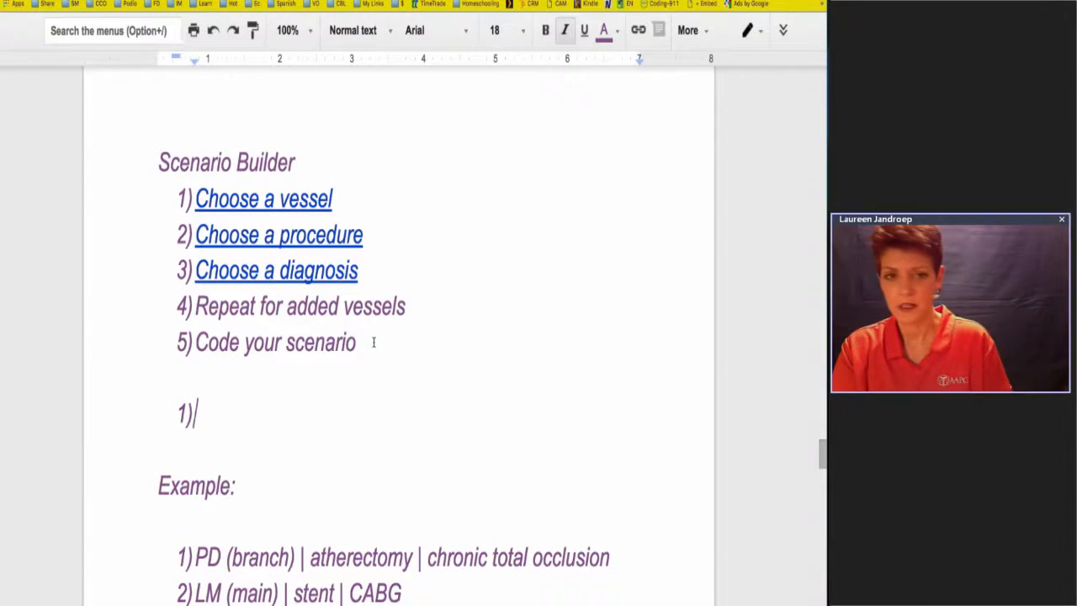
Step: Type the first scenario line's entries for M1 off LC branch
type("M1")
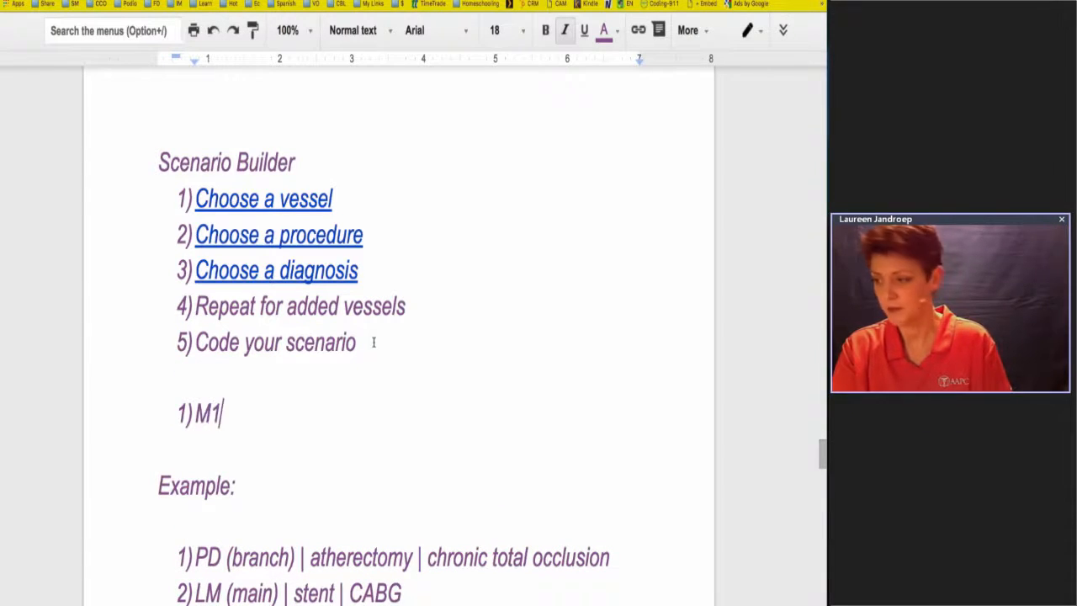
type("off L")
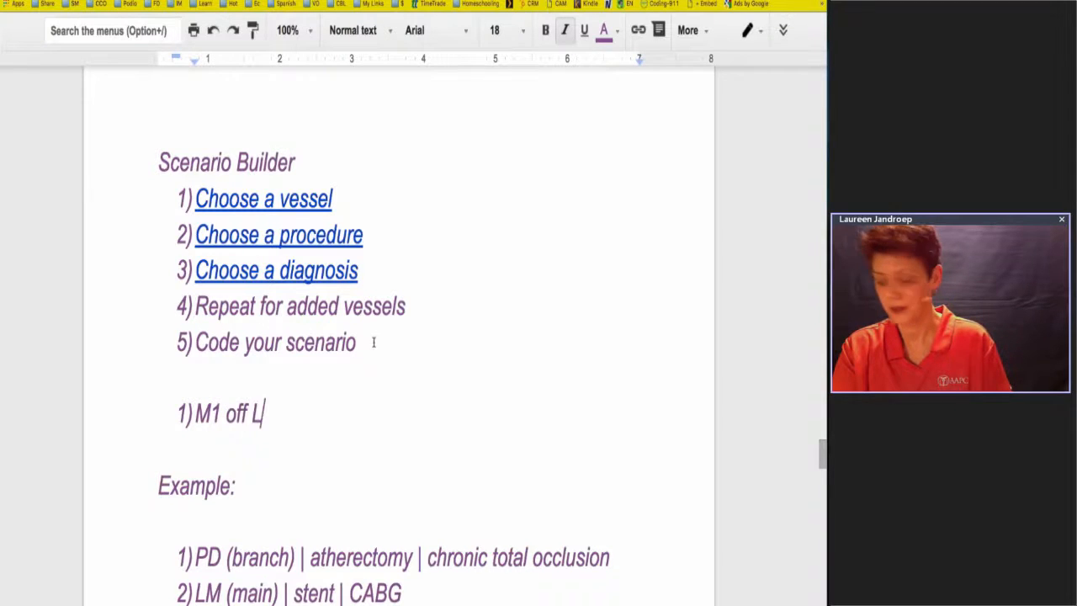
type("C bran")
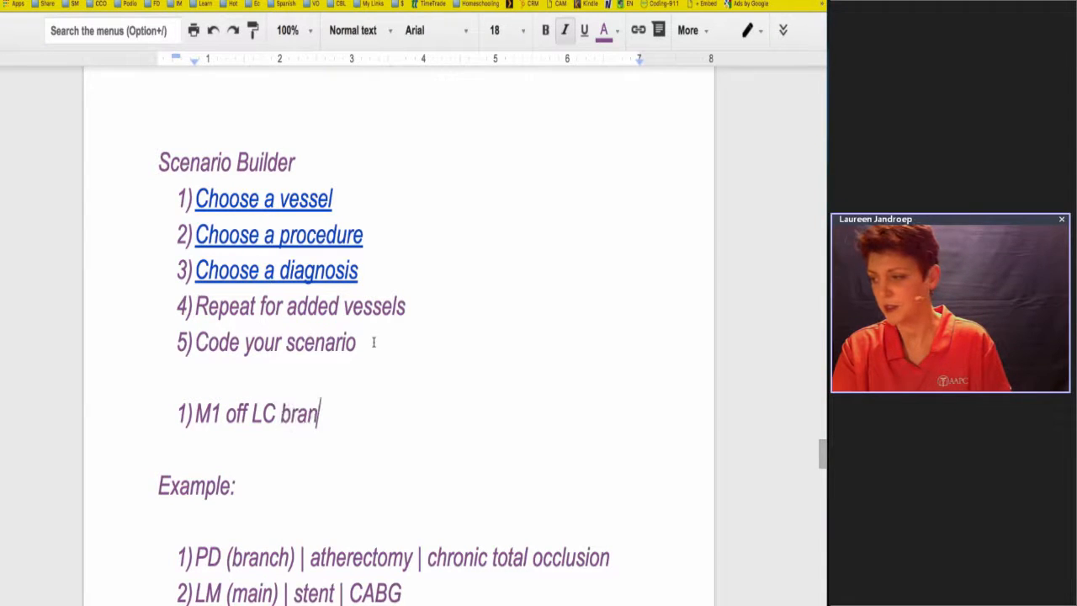
type("ch |")
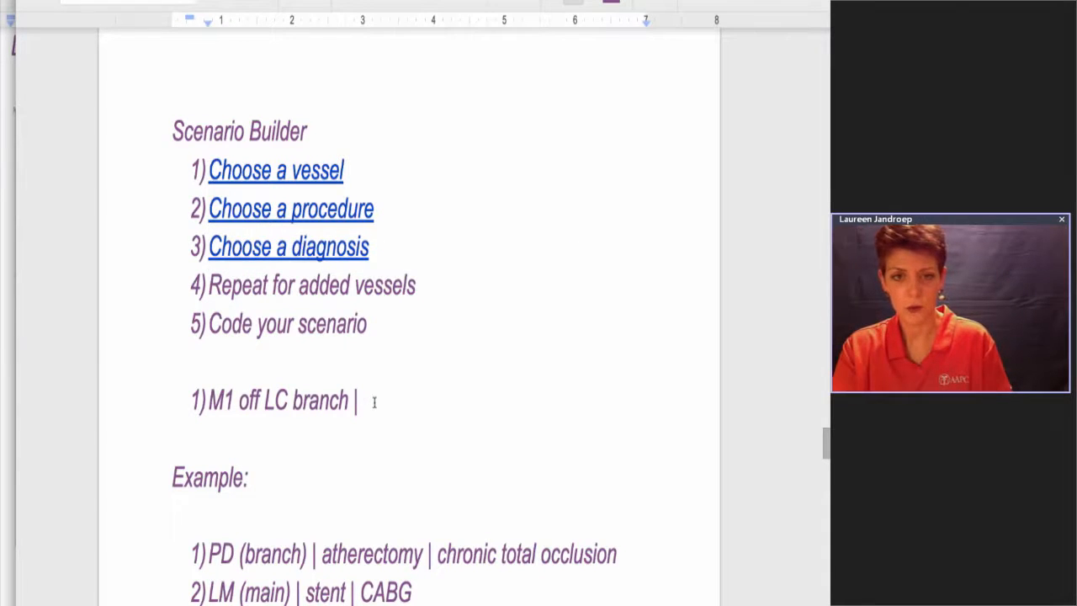
type("stent +")
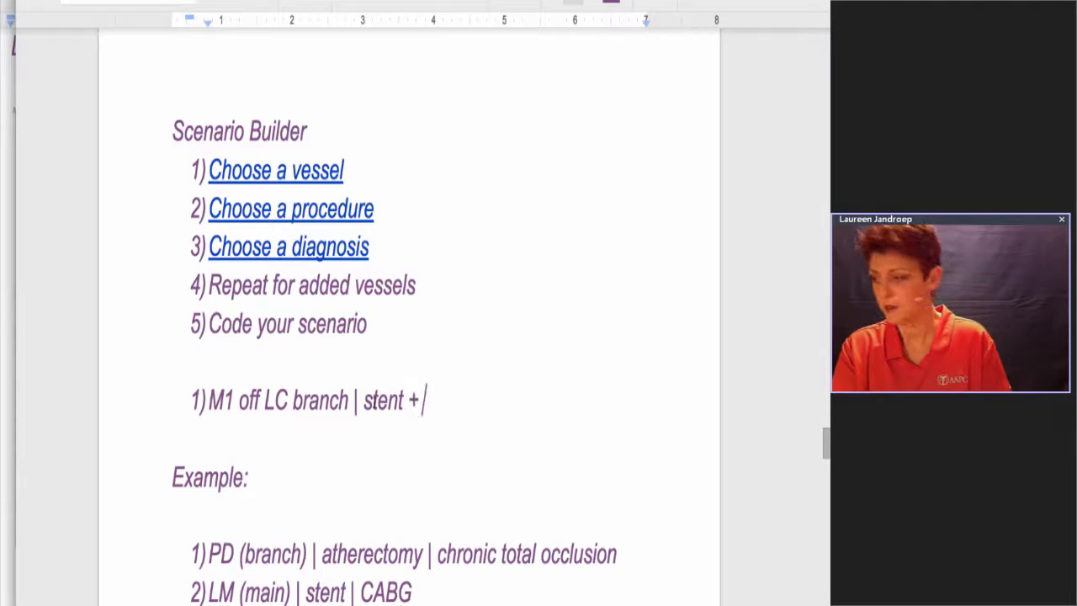
type("ather")
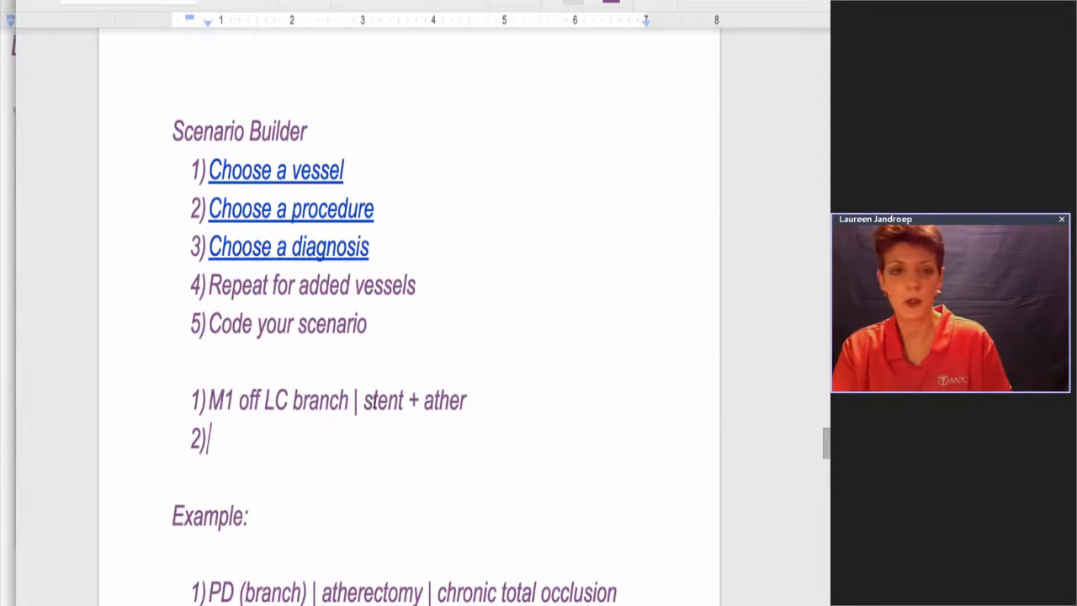
Step: Type the second scenario line: RC (main) | revascularization | sub-total occlusion
type("RC")
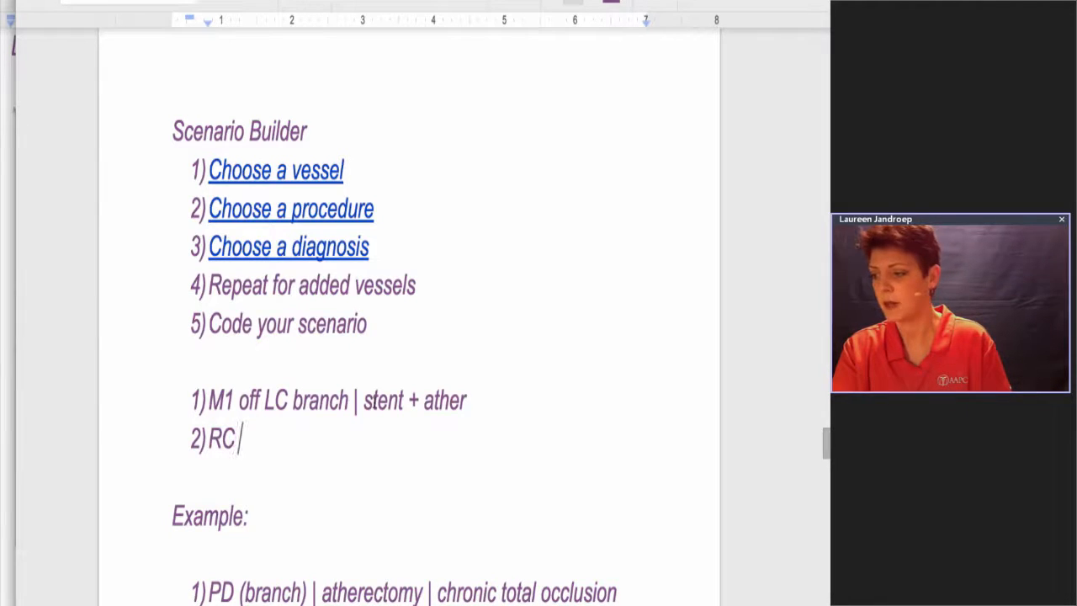
type("(main)")
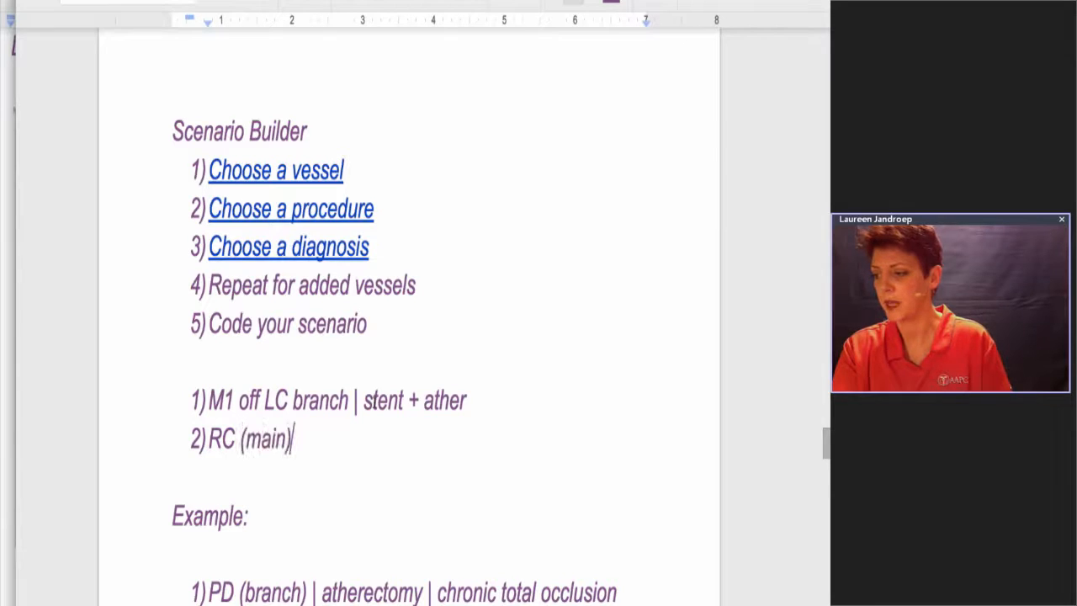
type("|")
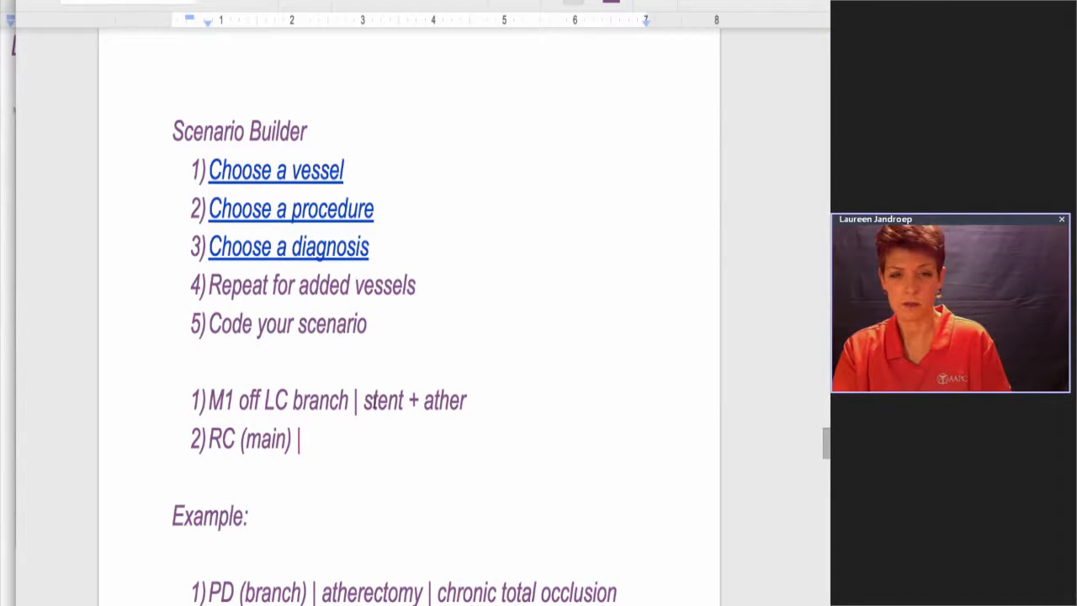
type("revasularizat")
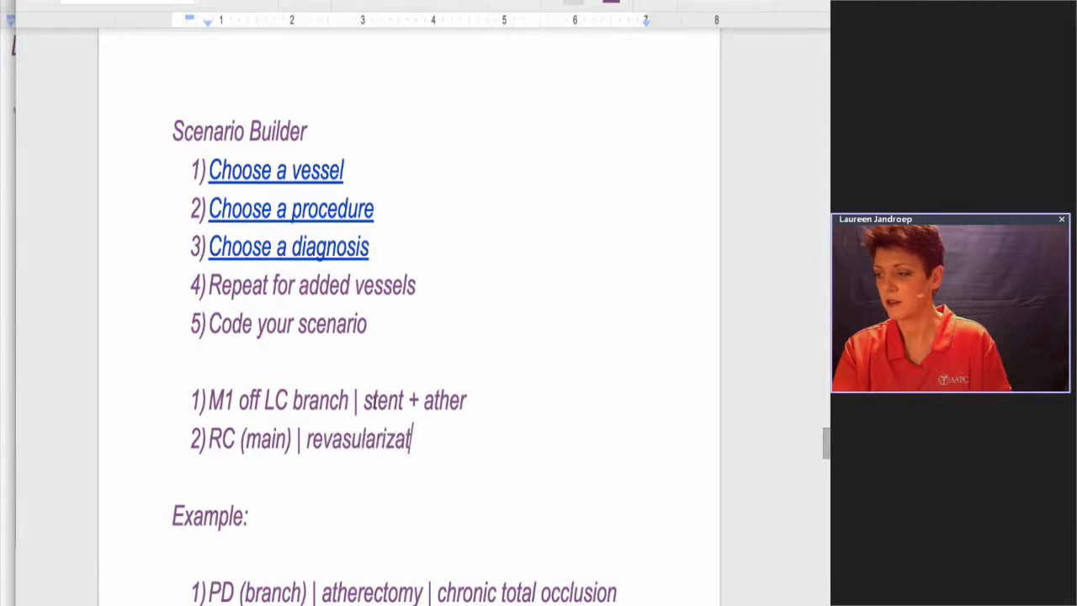
type("ion | s")
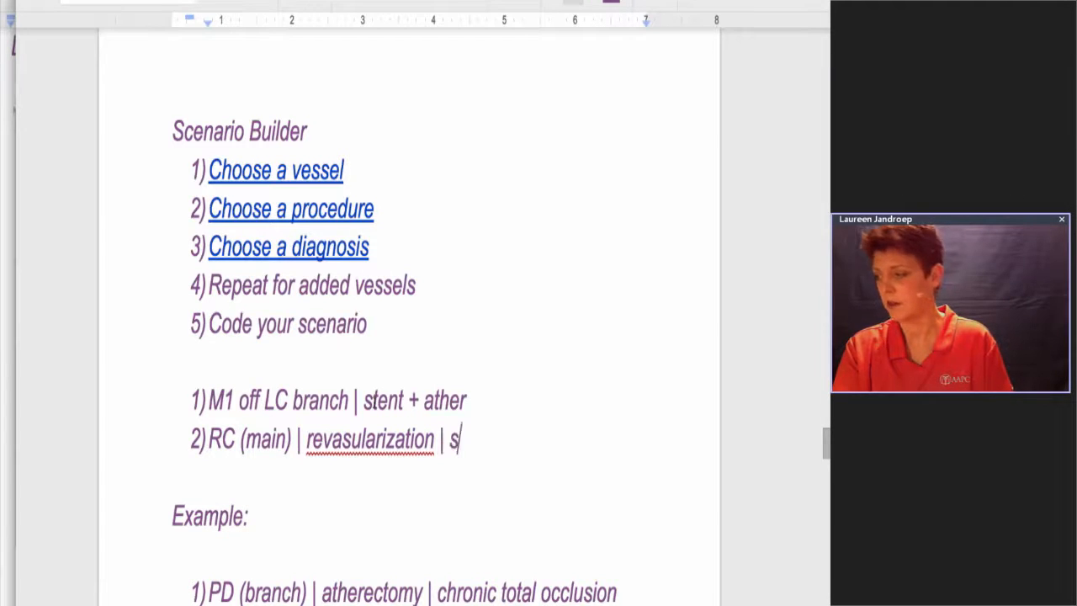
type("ub-total o")
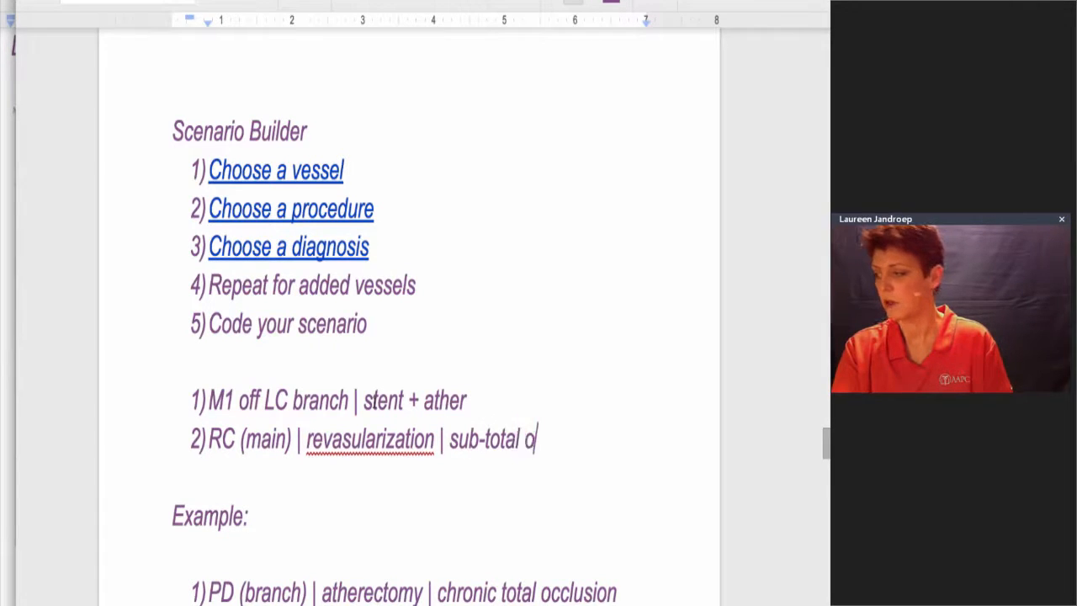
type("ccu")
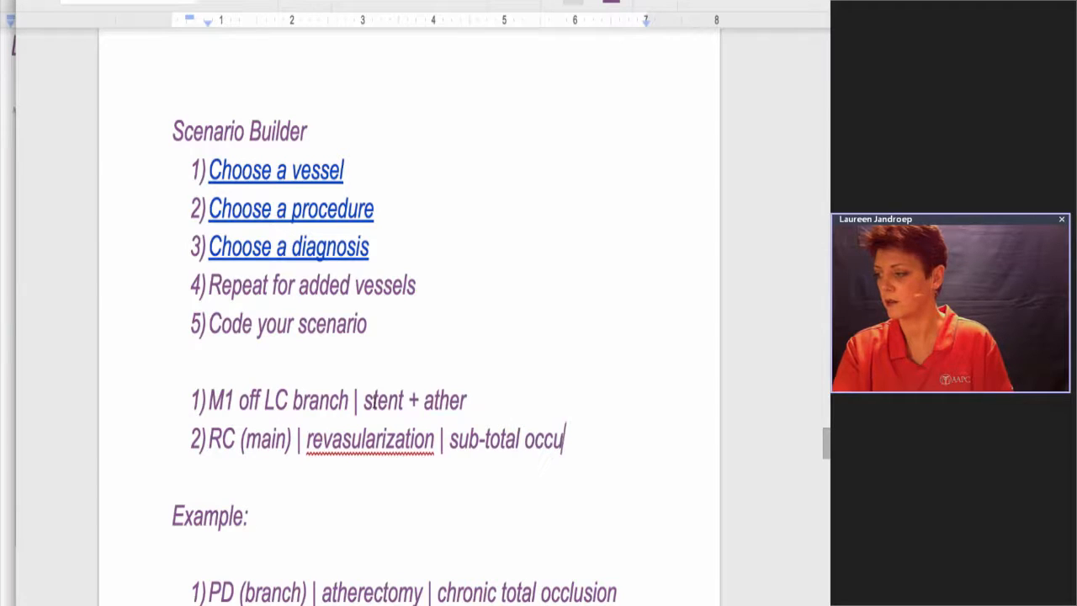
type("sio")
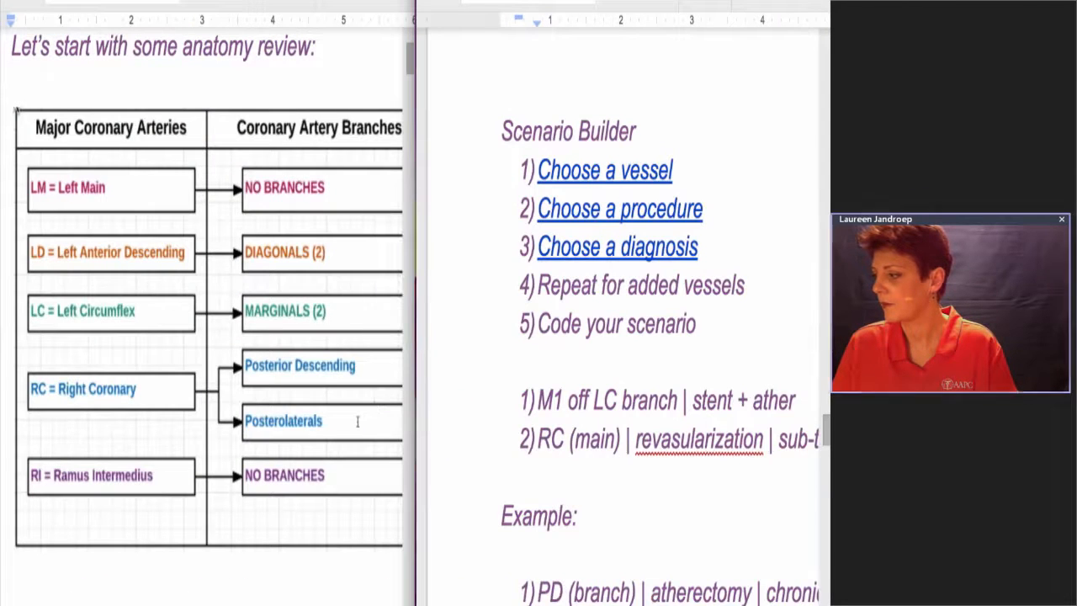
Step: Scroll to the PCI code hierarchy chart and fix the misspelled 'revascularization'
scroll("down", 3)
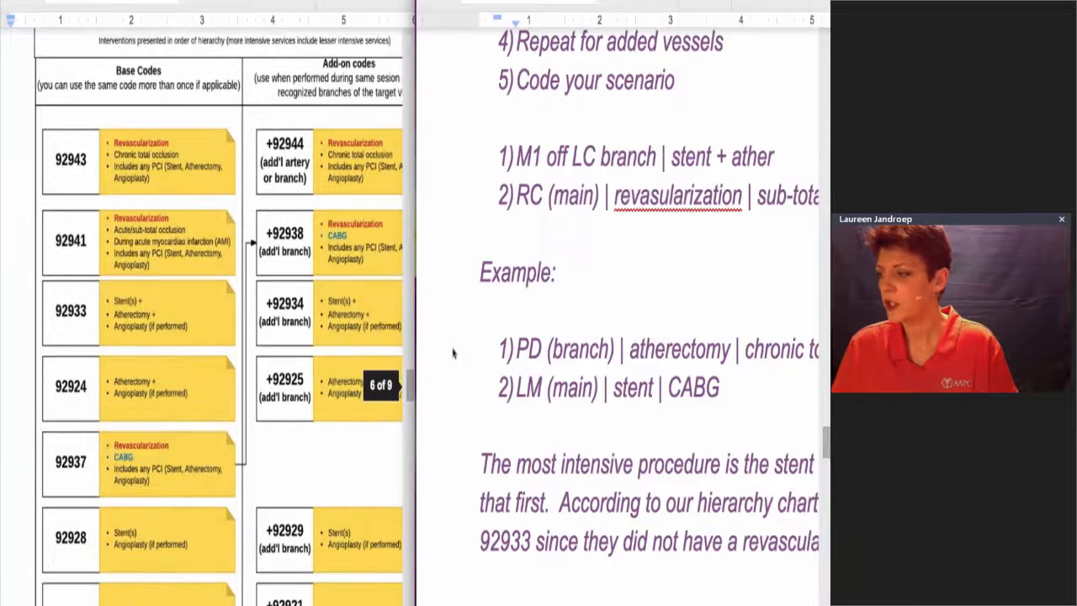
scroll("down", 3)
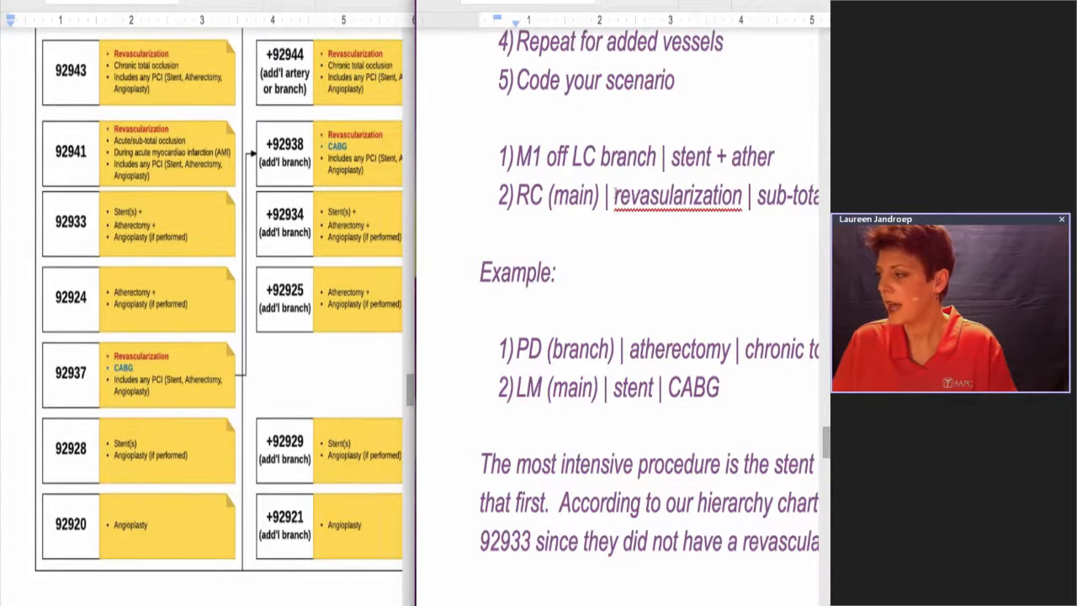
right_click(677, 195)
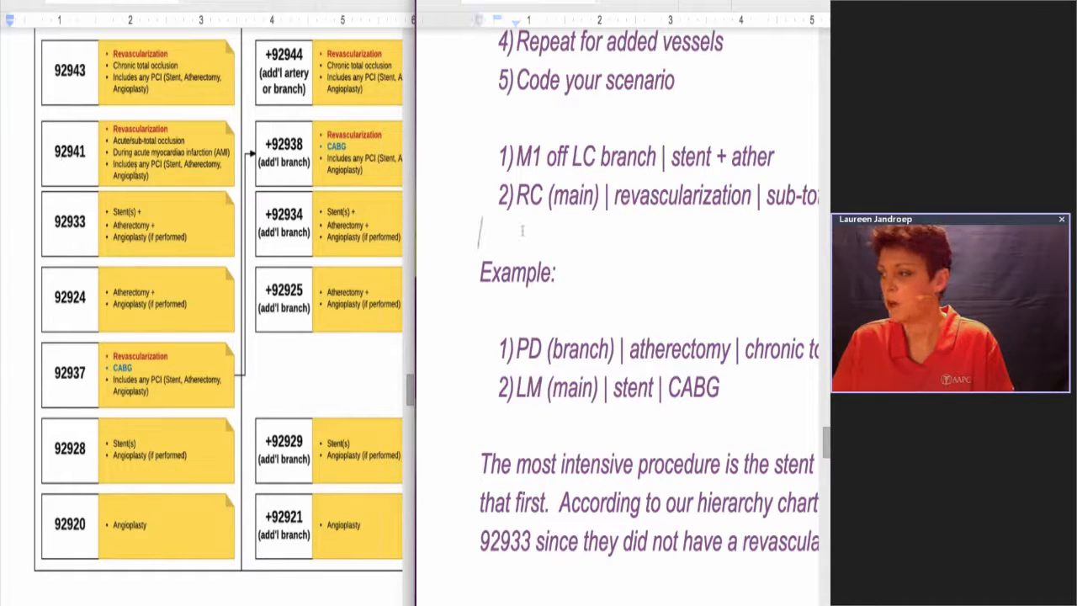
Step: Enter codes 92941 and 92933 on separate lines below scenario line 2
type("9")
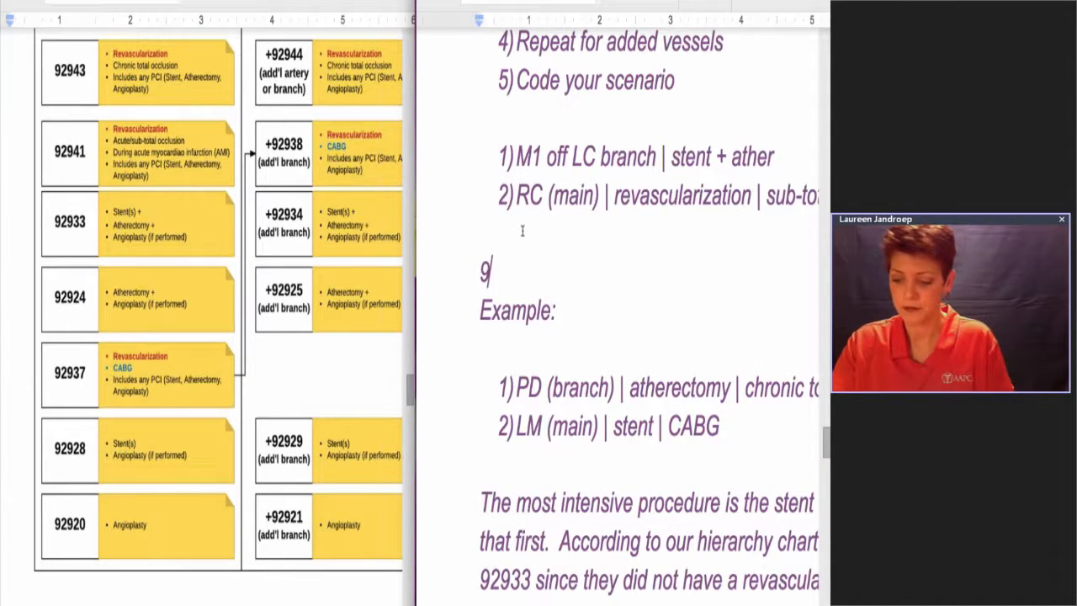
type("2941")
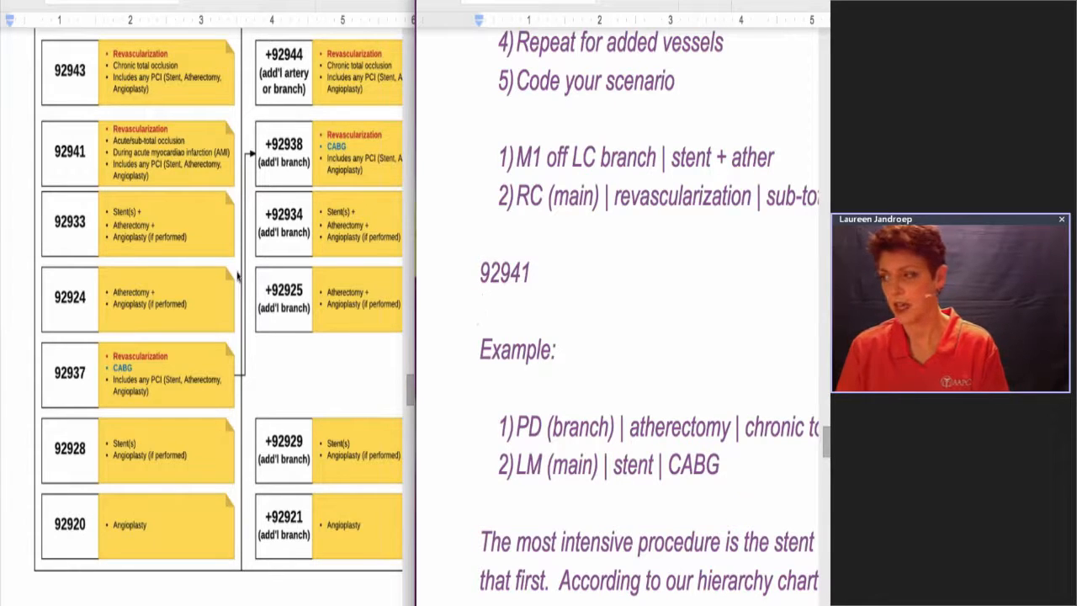
mouse_move(185, 277)
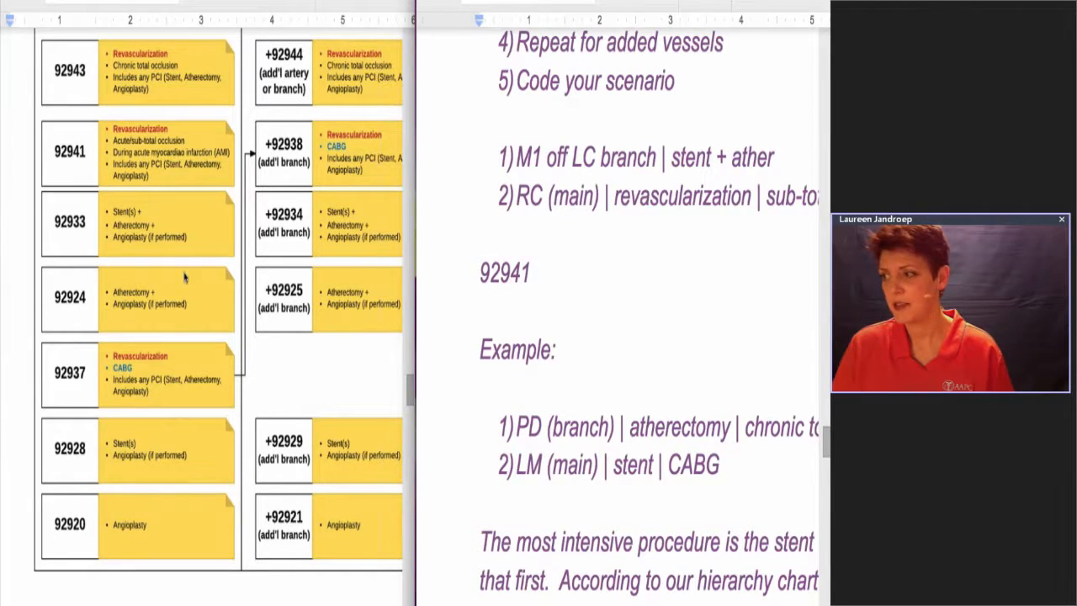
scroll("up", 3)
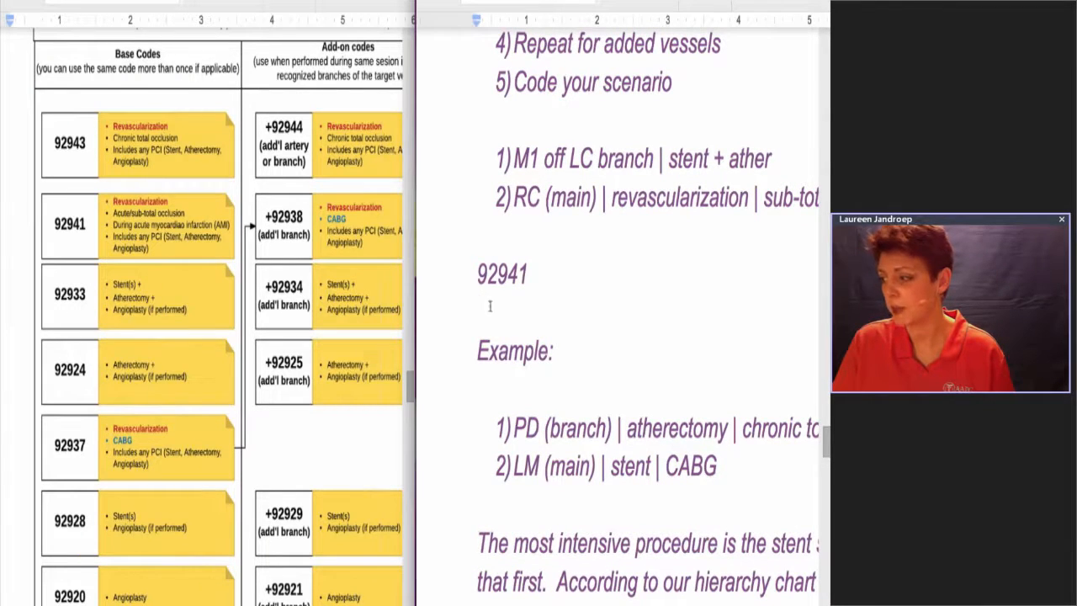
type("92933")
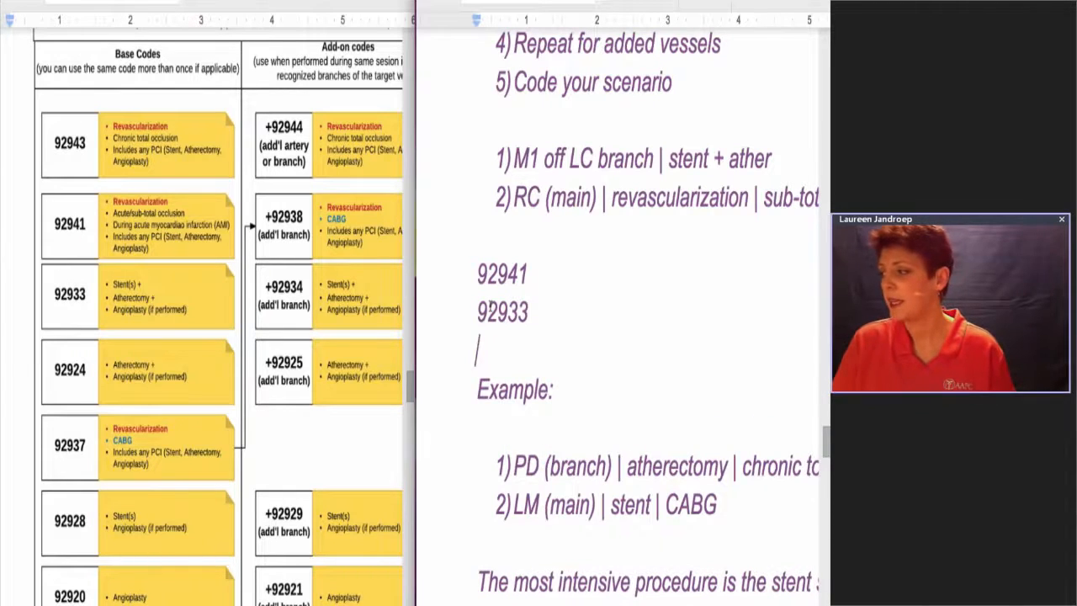
Step: Select scenario lines 1 and 2 for copying
left_click_drag(514, 158, 603, 197)
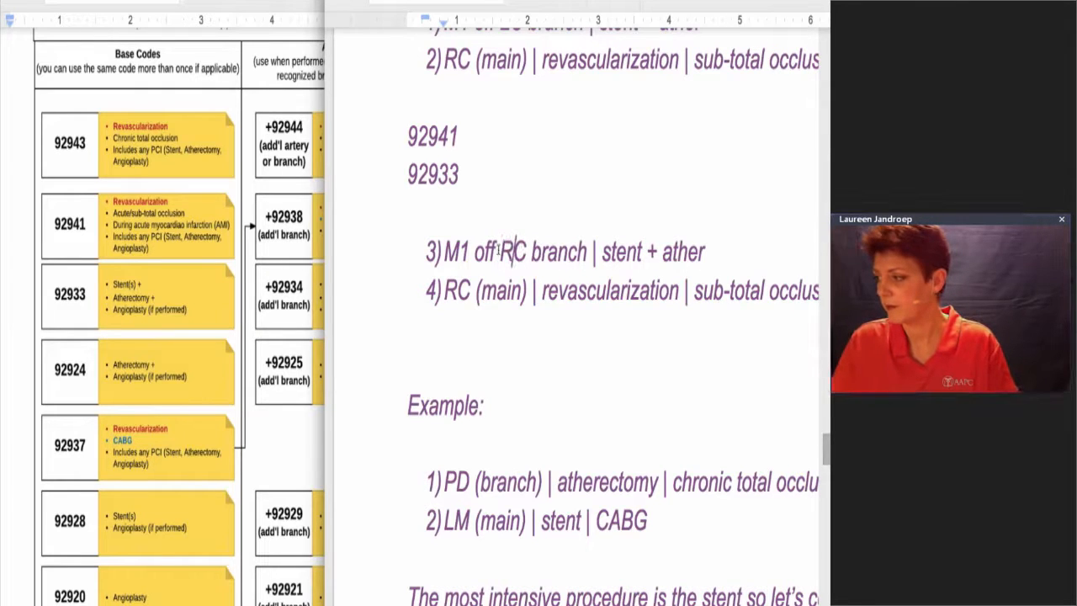
Step: Replace M1 in entry 3 with 'branch', add 'vessel', and fix the spelling
double_click(454, 251)
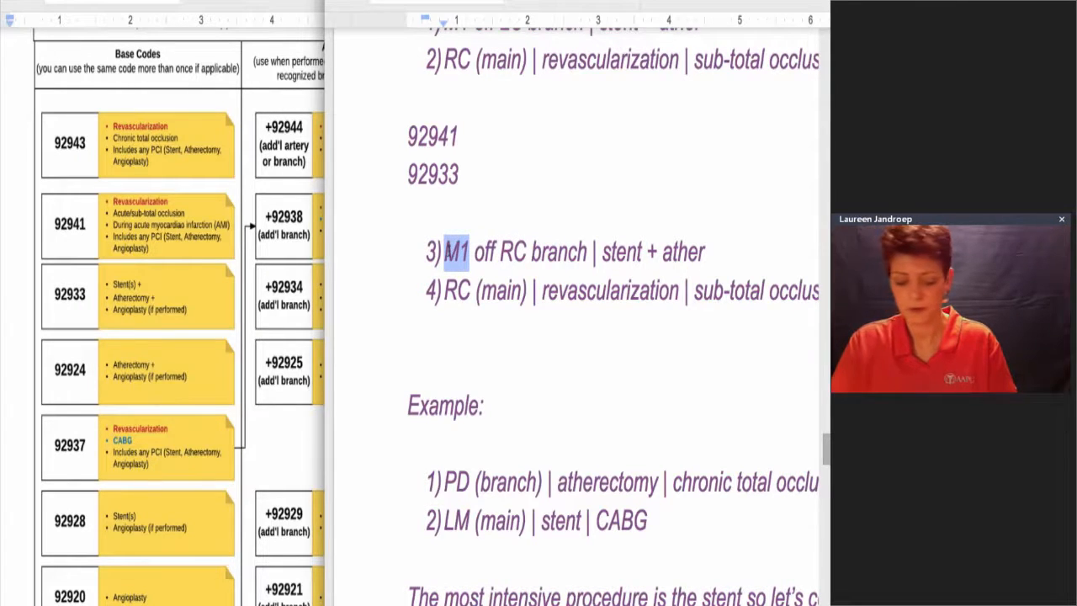
type("bracn")
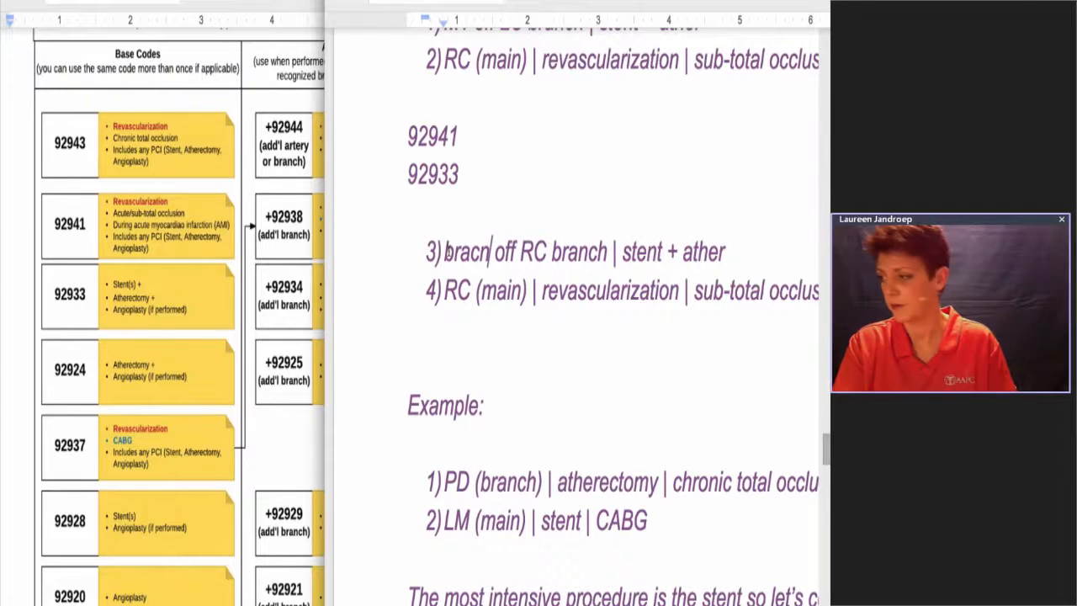
type("h")
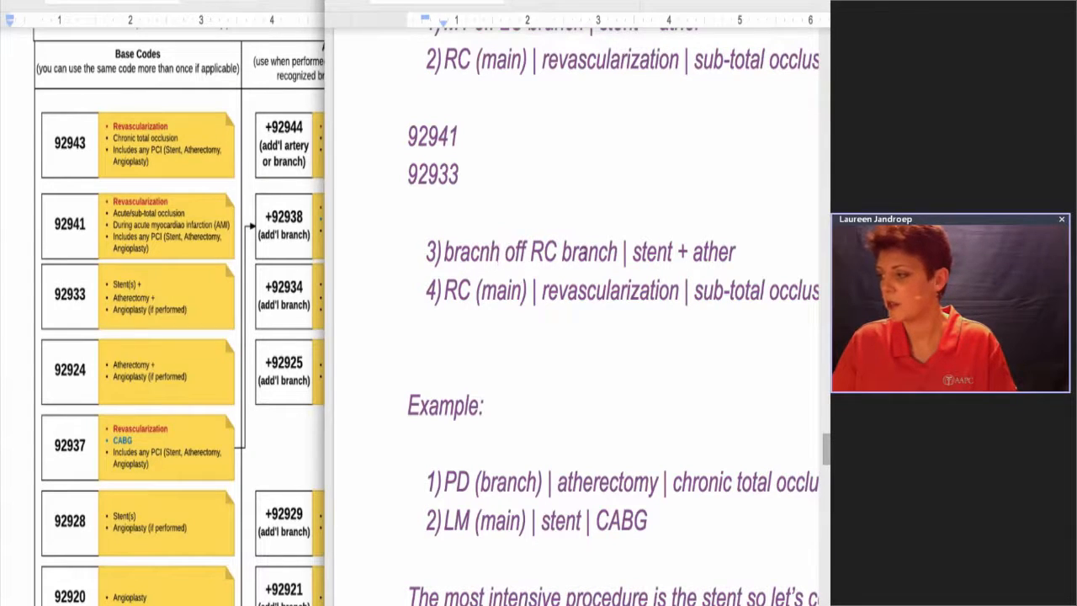
type("vessel")
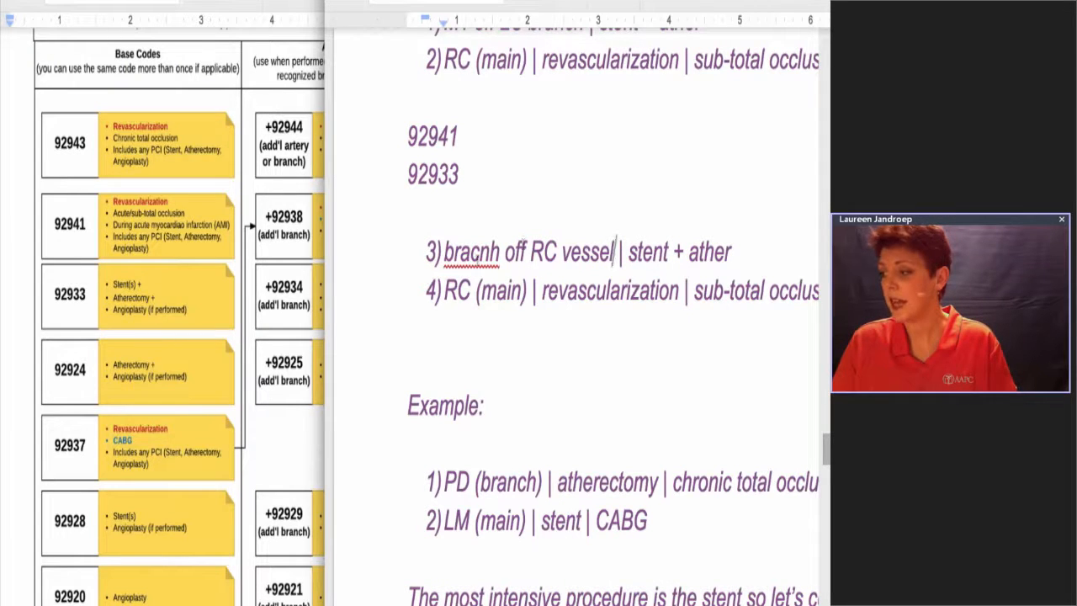
right_click(471, 250)
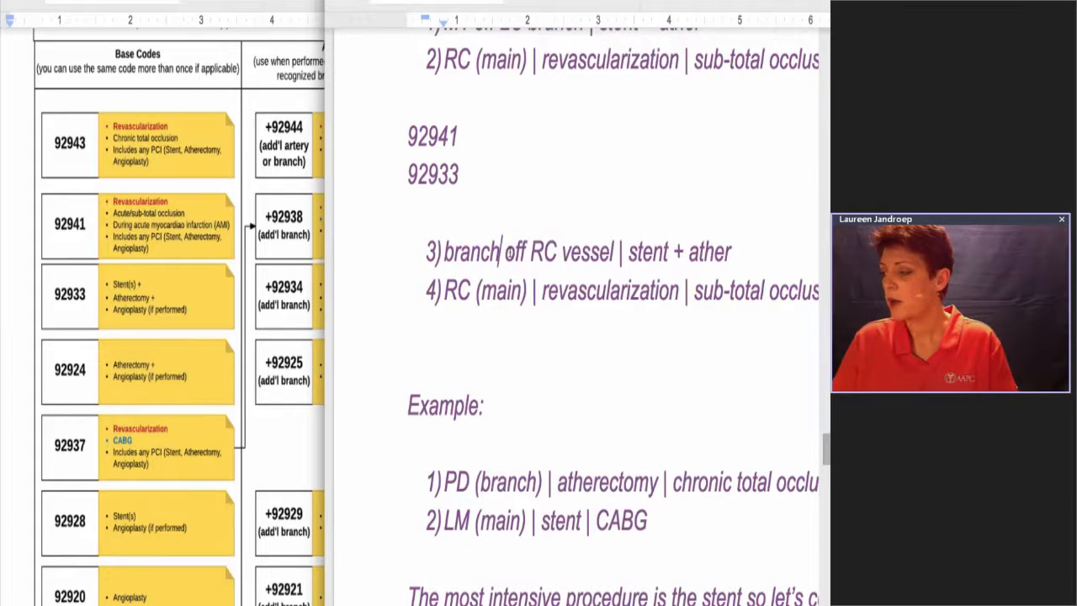
mouse_move(272, 427)
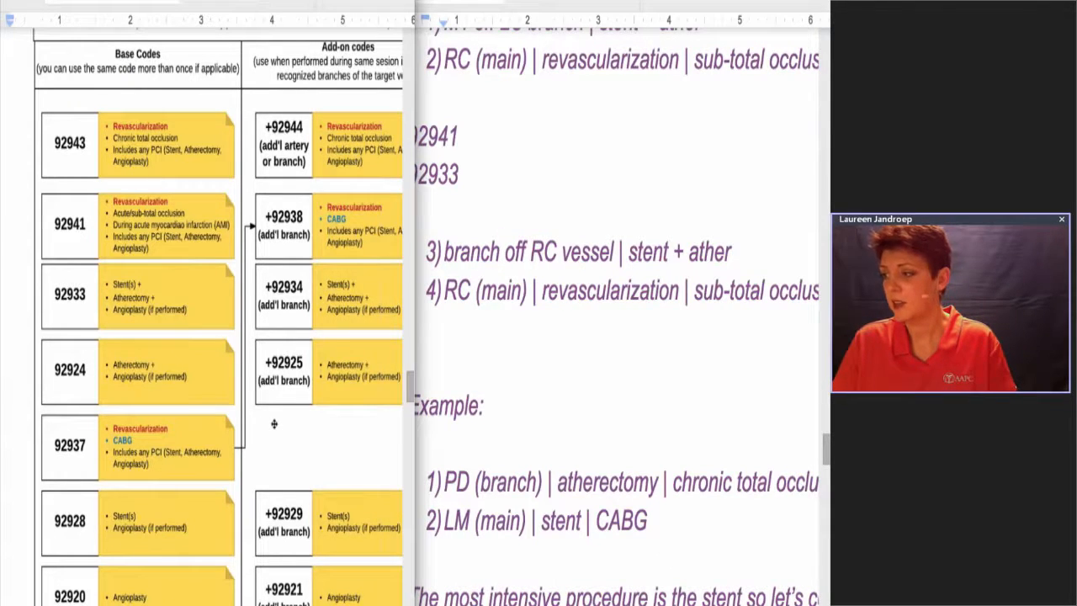
mouse_move(318, 298)
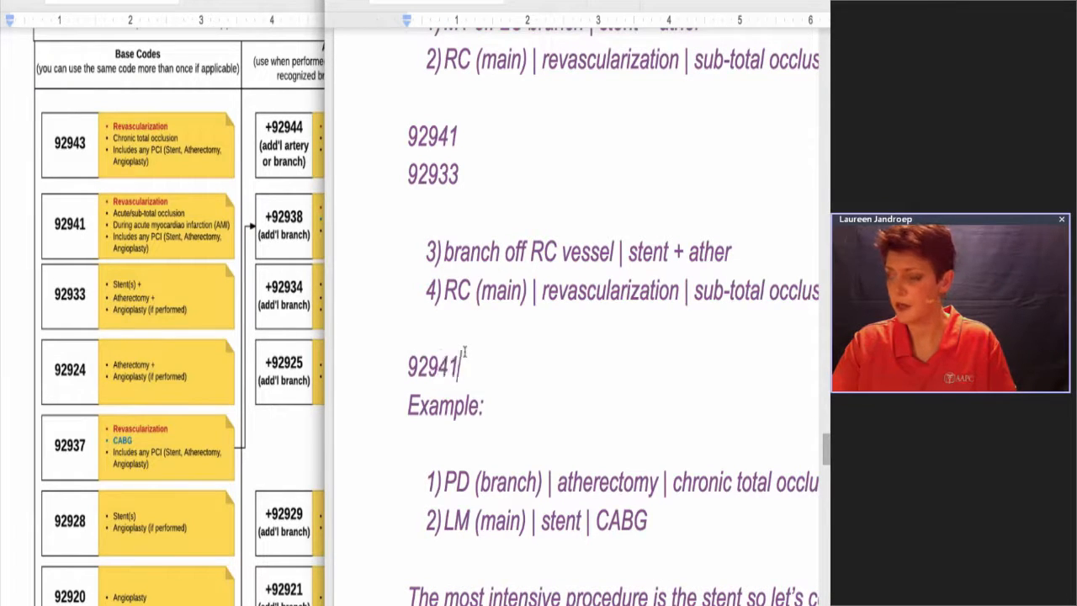
Step: Type +92934 under 92941 and add a blank line before Example
type("92")
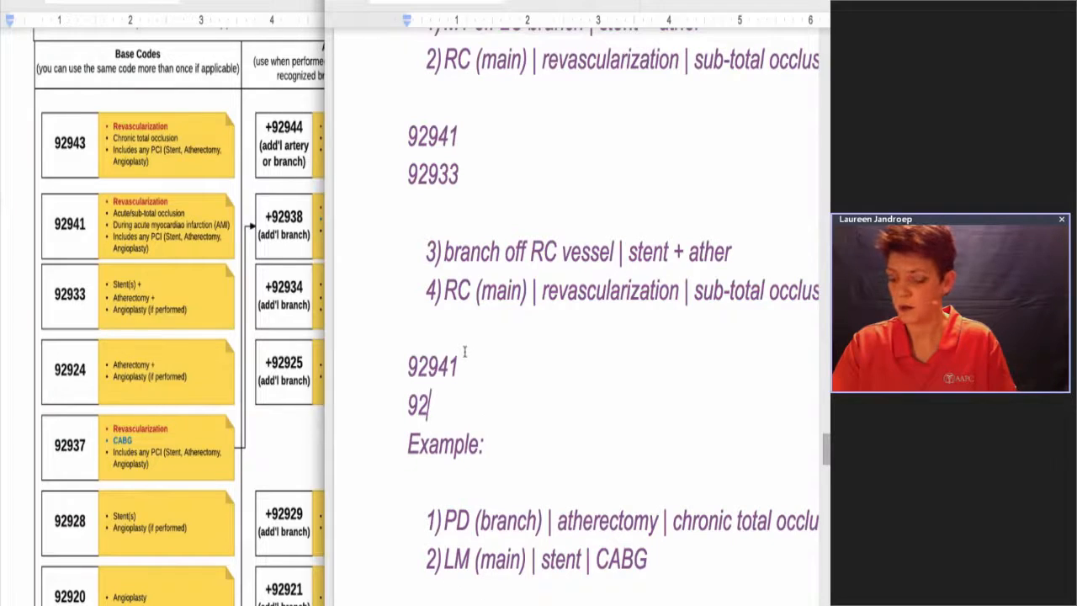
type("934")
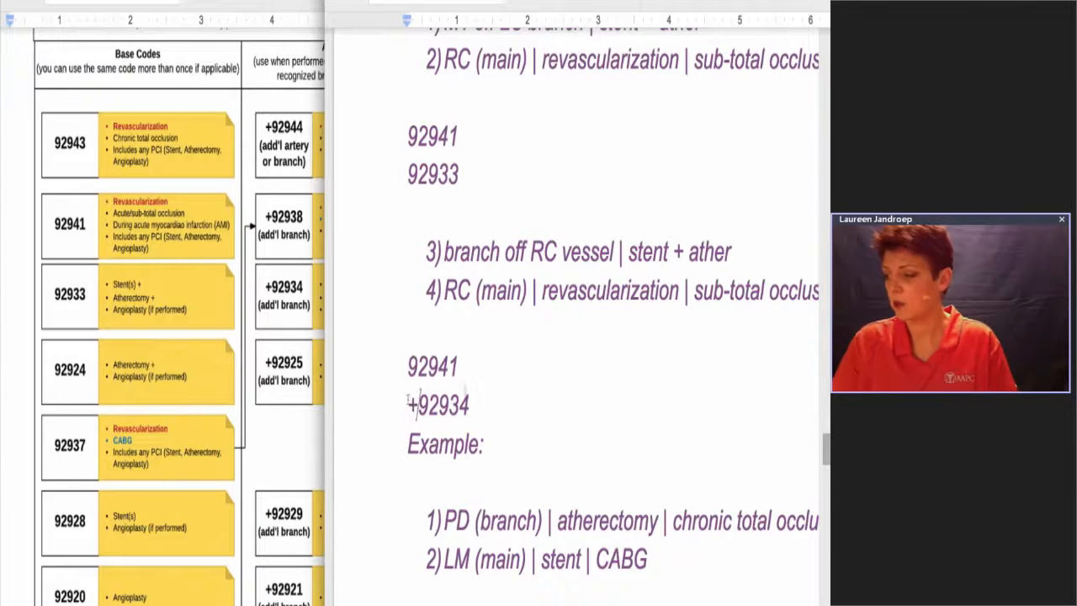
key("enter")
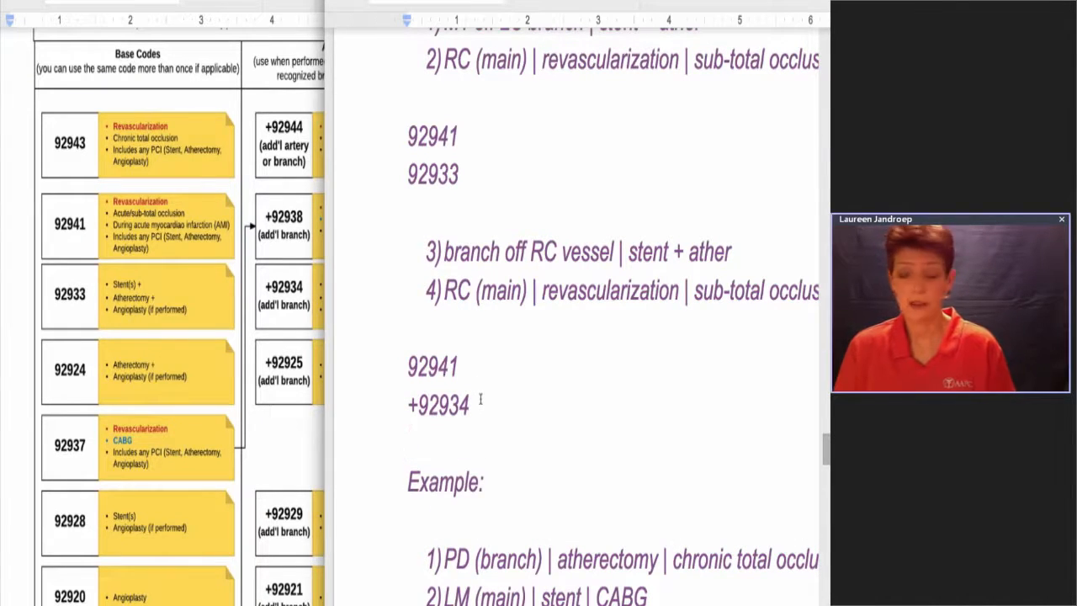
scroll("down", 3)
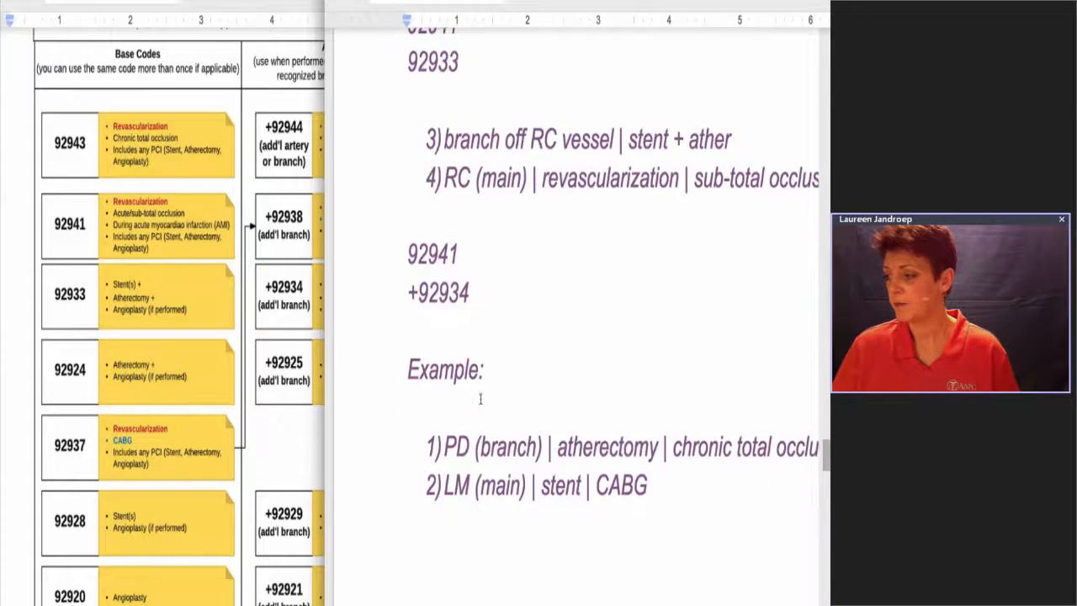
scroll("down", 3)
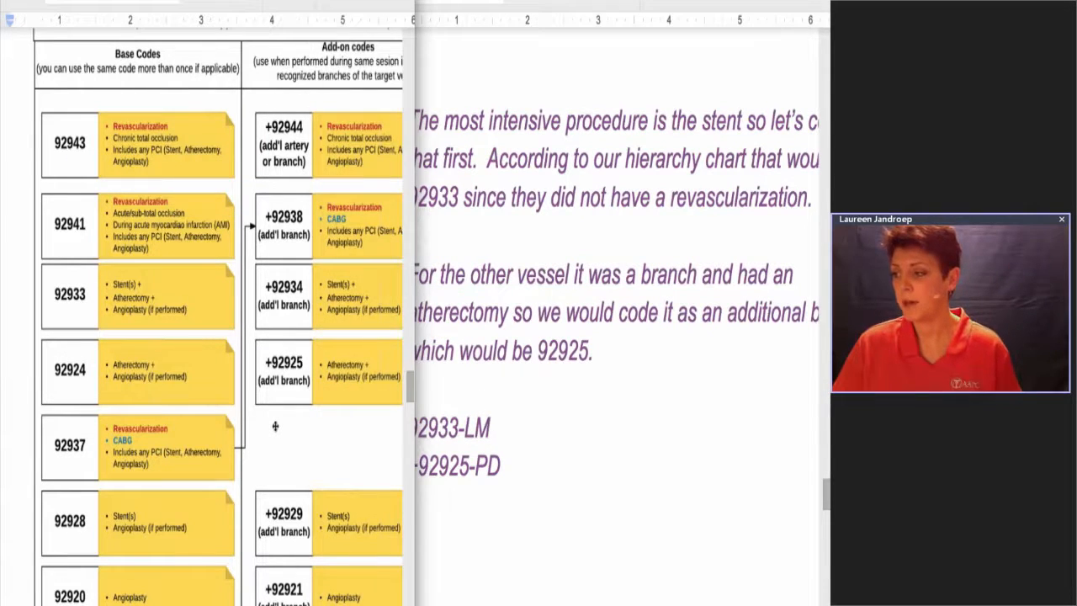
mouse_move(482, 331)
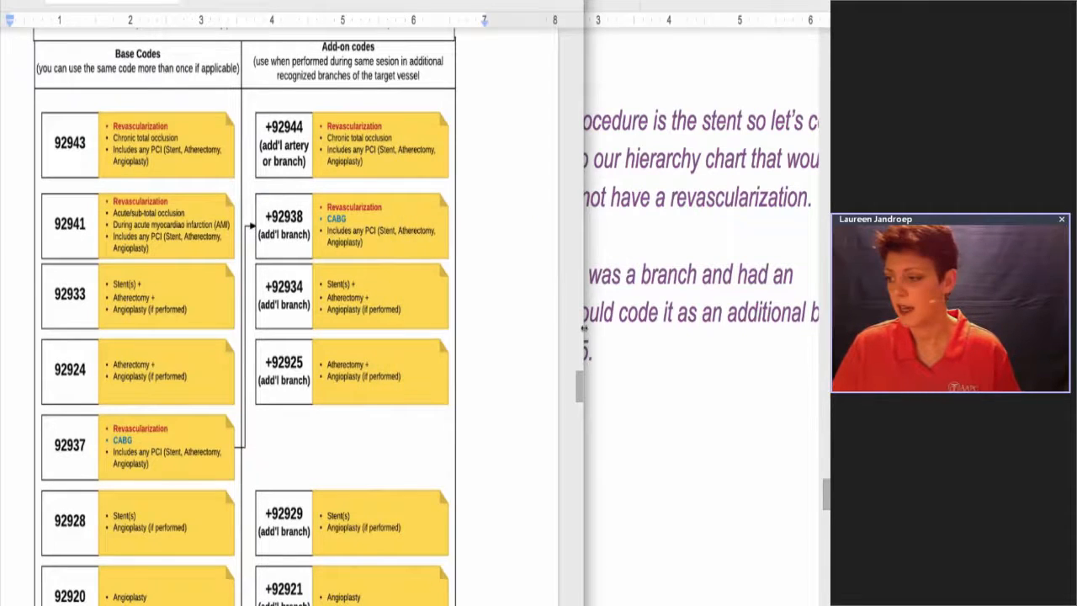
Step: Scroll the widened hierarchy chart down to its end
scroll("down", 3)
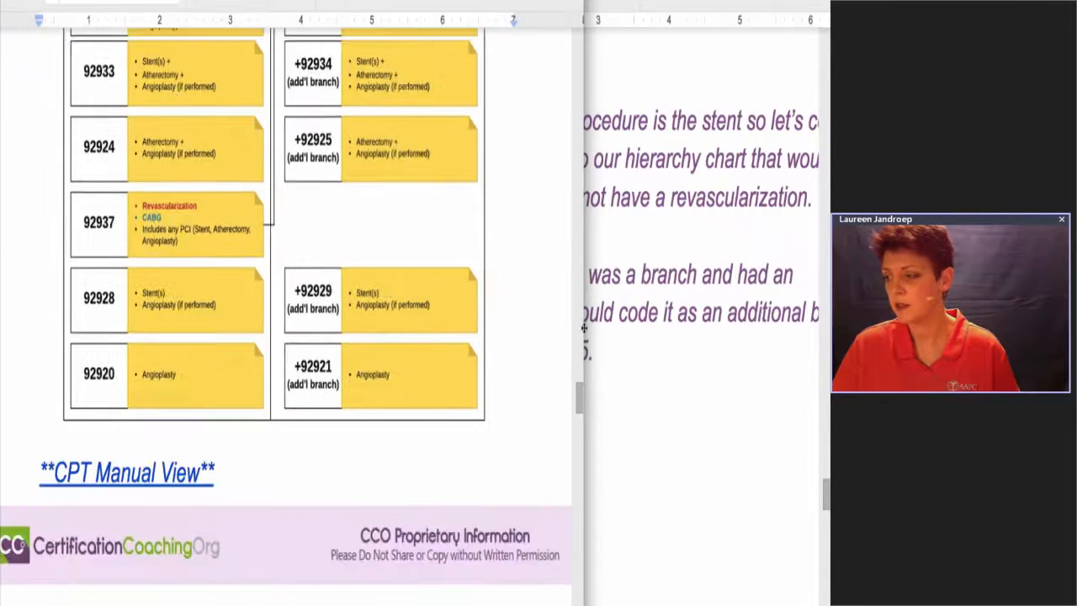